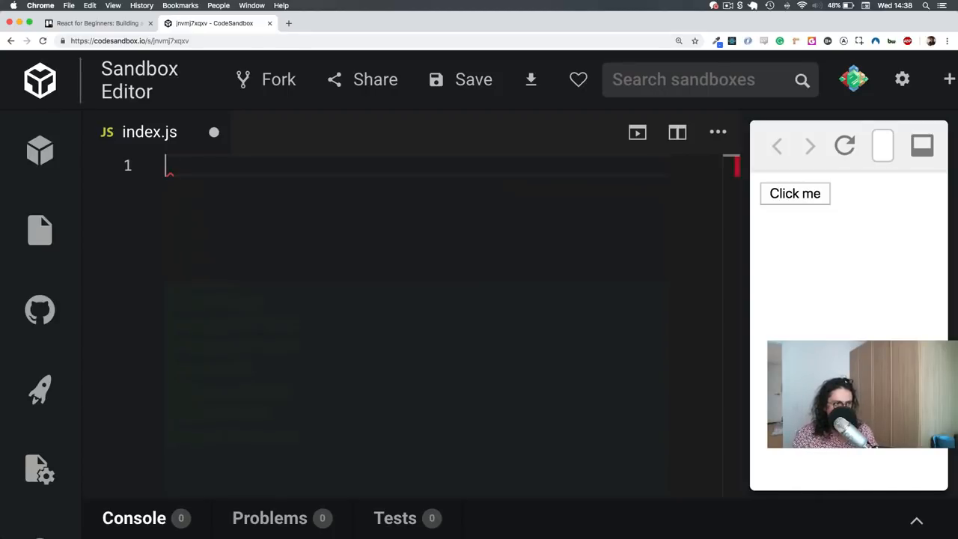
# Write const days = ["Mon", "Tue", "Wed", "Thurs", "Fri"]; in index.js.
pyautogui.write('const')
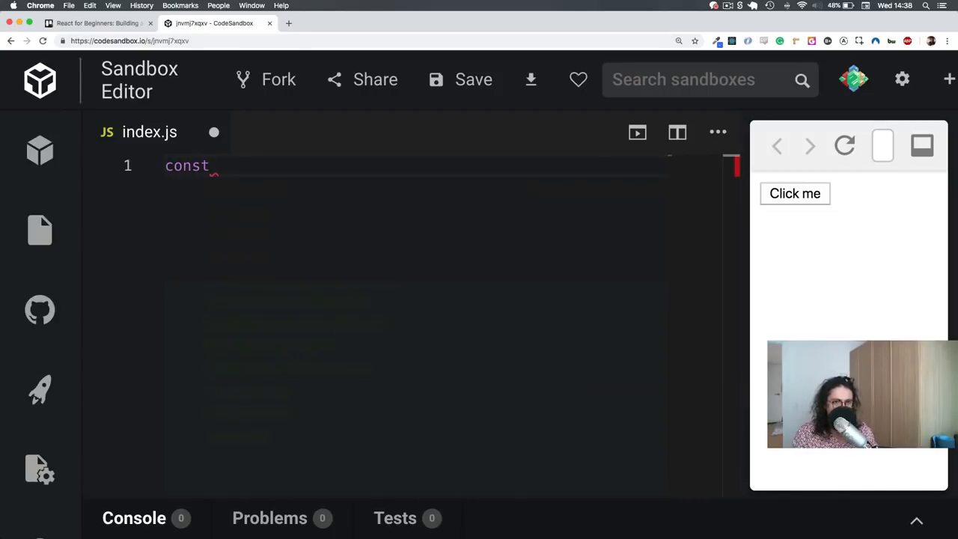
pyautogui.write('day')
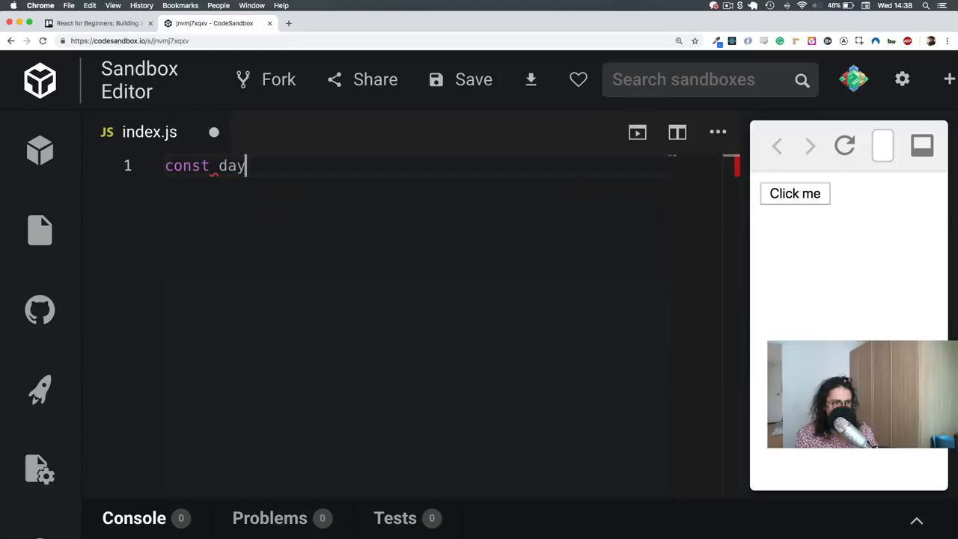
pyautogui.write('s =')
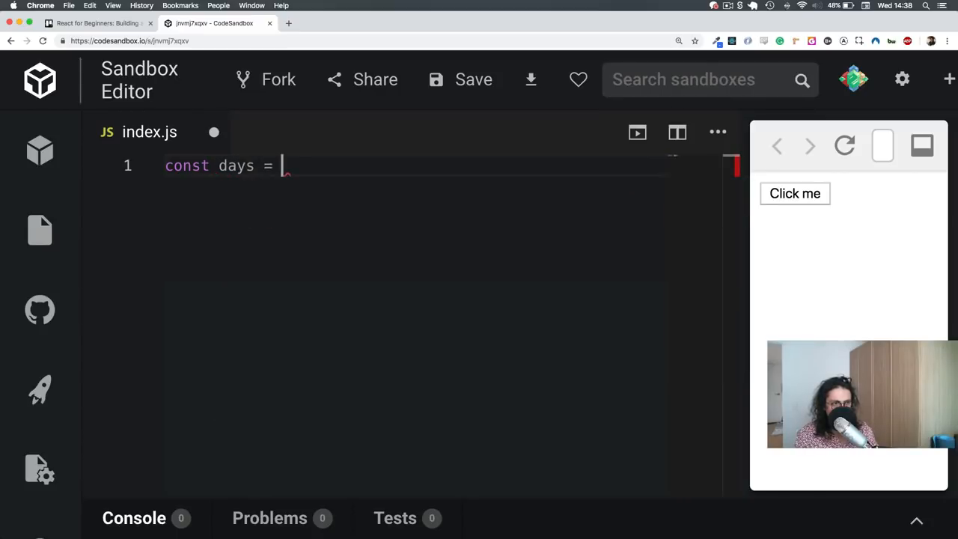
pyautogui.write('[""]')
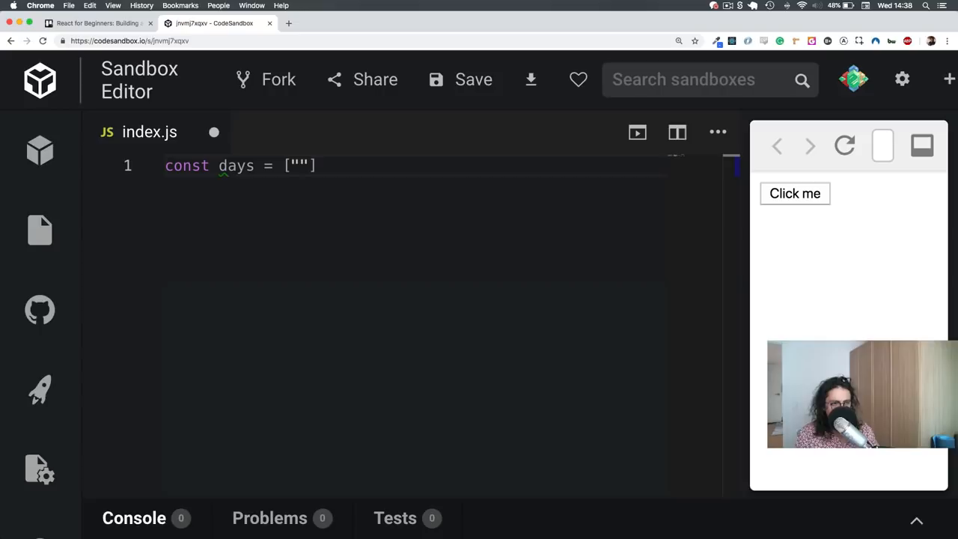
pyautogui.write('"Mon",')
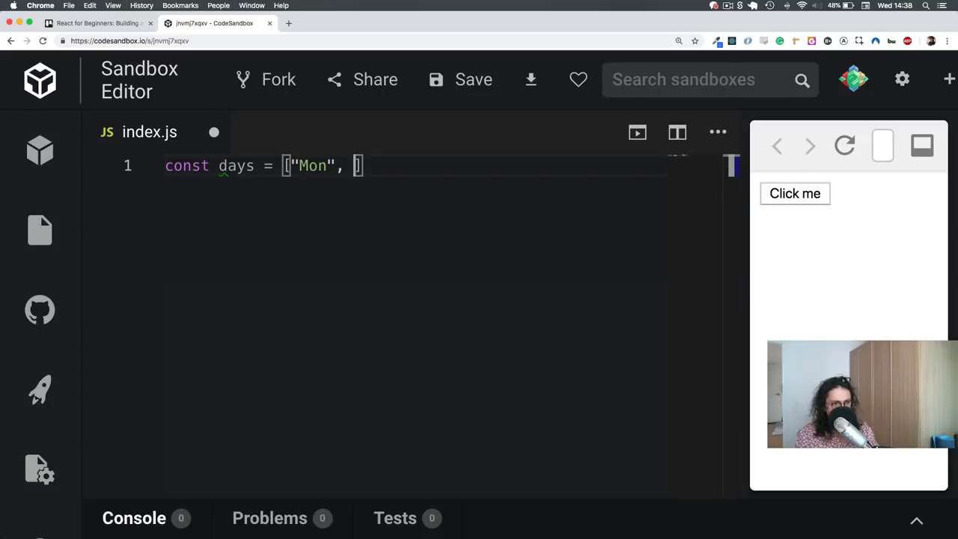
pyautogui.write('"Tue", "Wed", "Thurs')
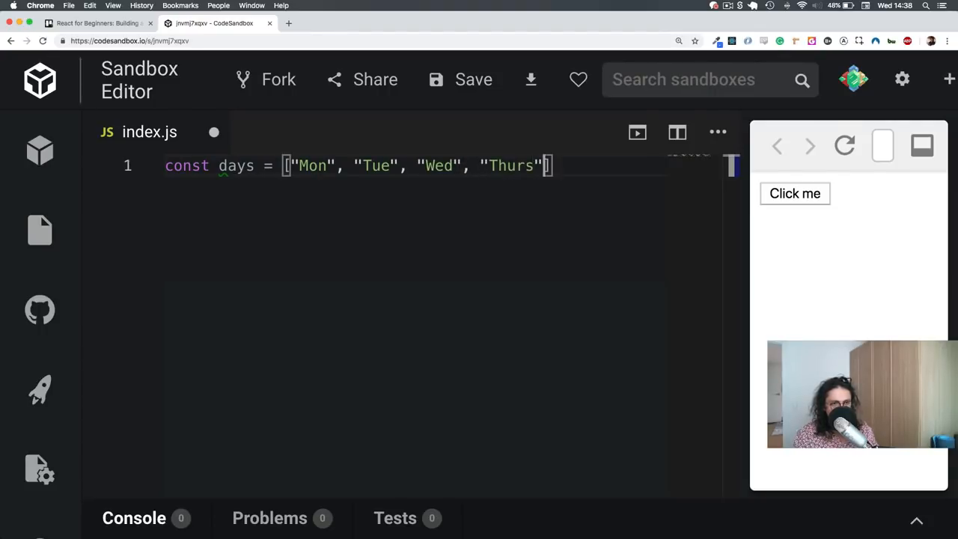
pyautogui.write(', ""')
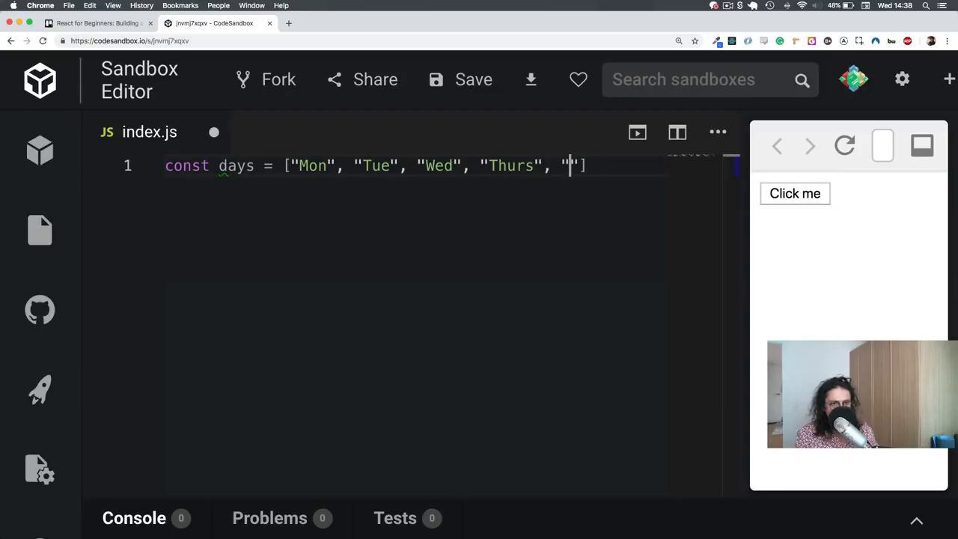
pyautogui.write('Fri')
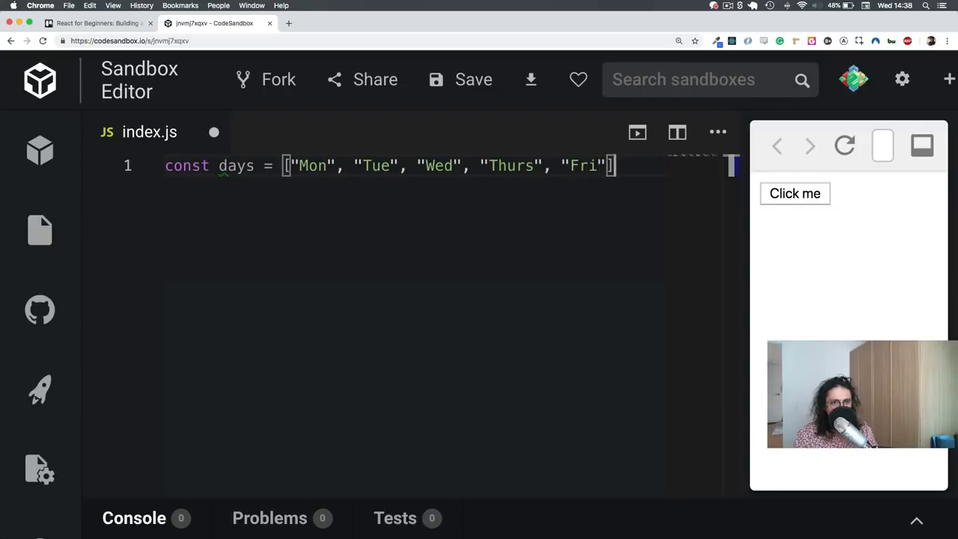
pyautogui.write(';')
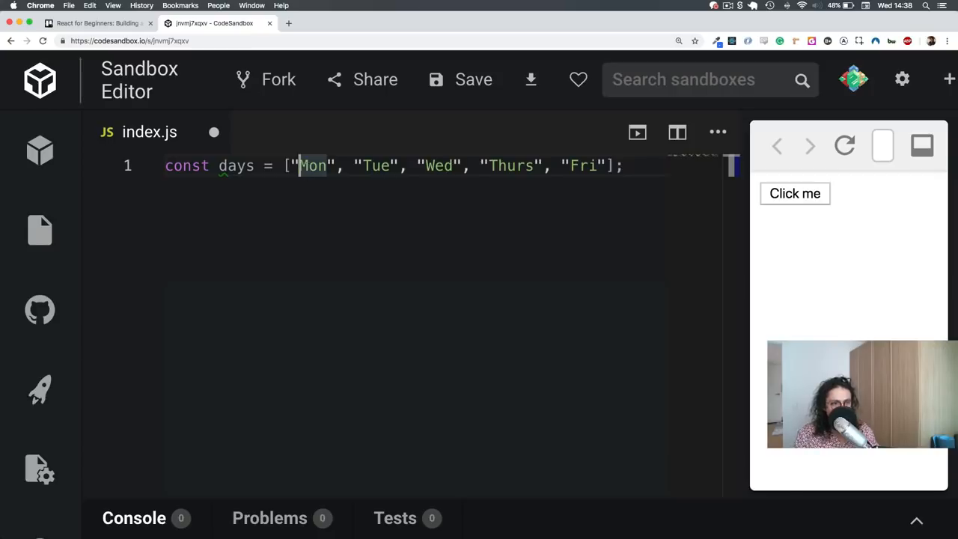
# Try a 01- prefix on Mon, then remove it to keep the plain day names.
pyautogui.write('01-')
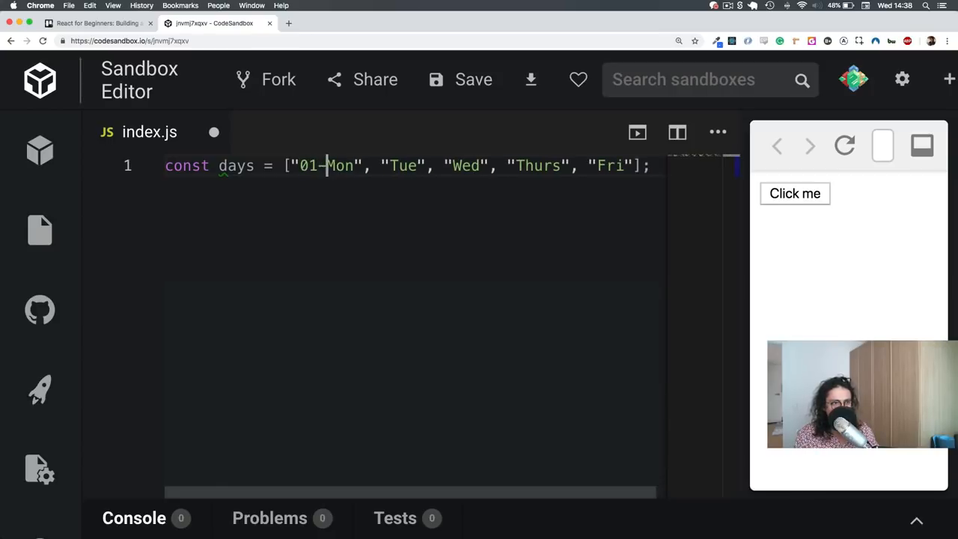
pyautogui.press('Backspace')
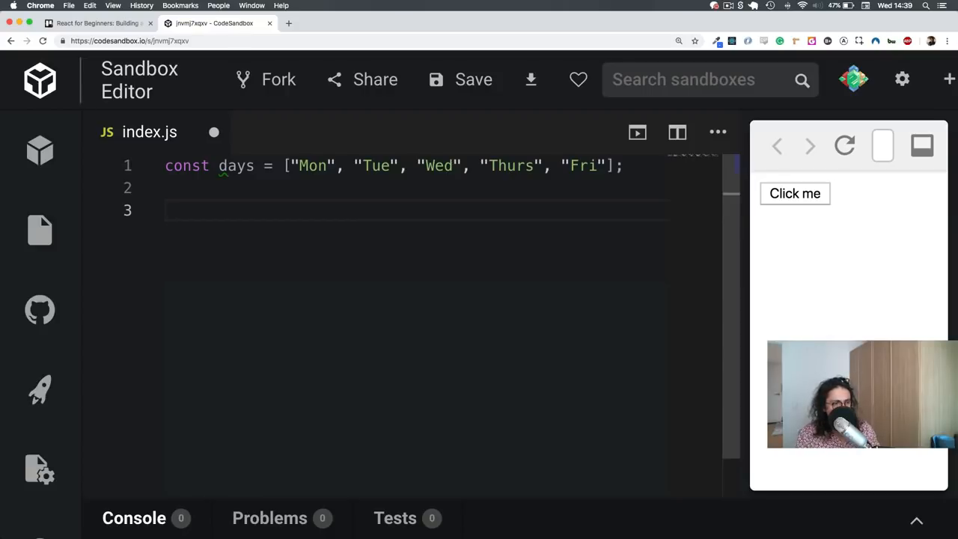
# Write const smilingDays = days.map() choosing map from the autocomplete list.
pyautogui.write('const sm')
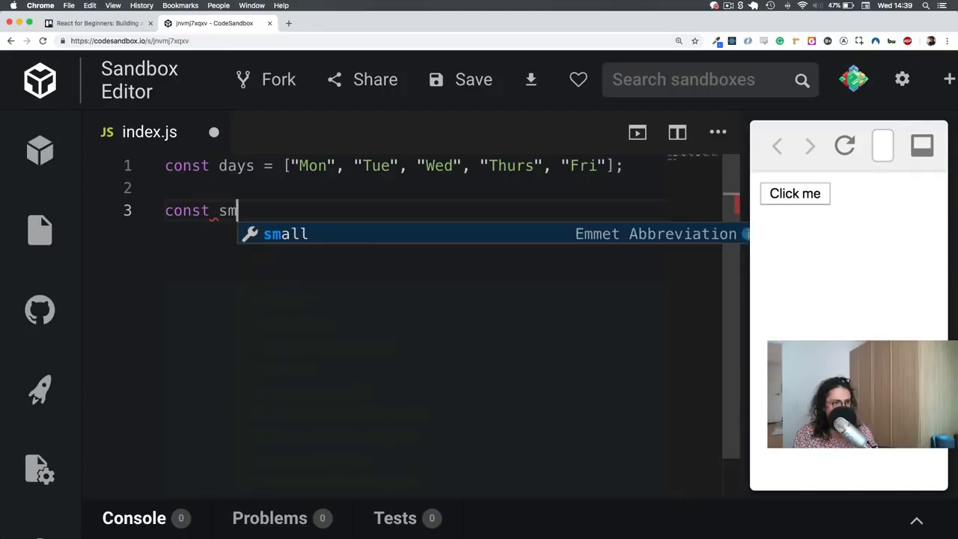
pyautogui.write('ilingDa')
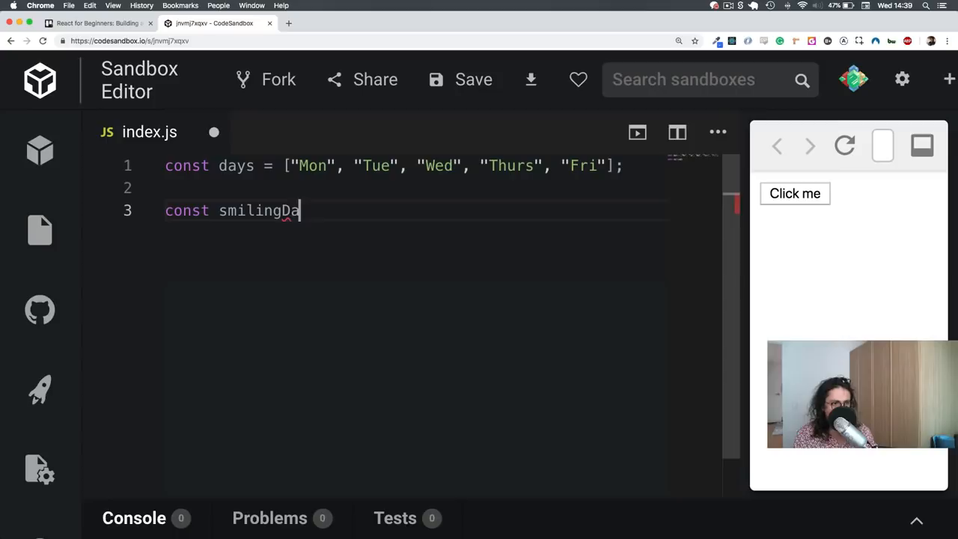
pyautogui.write('ys =')
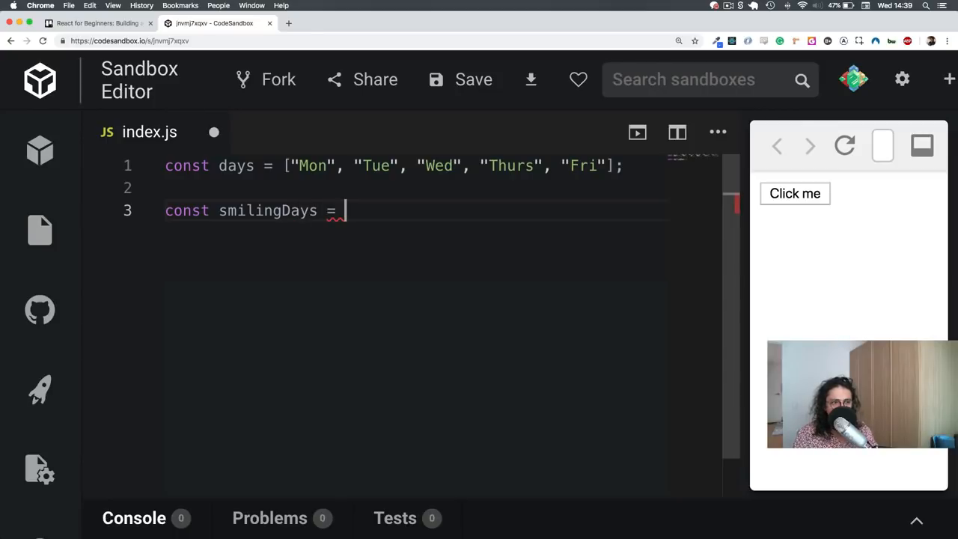
pyautogui.write('d')
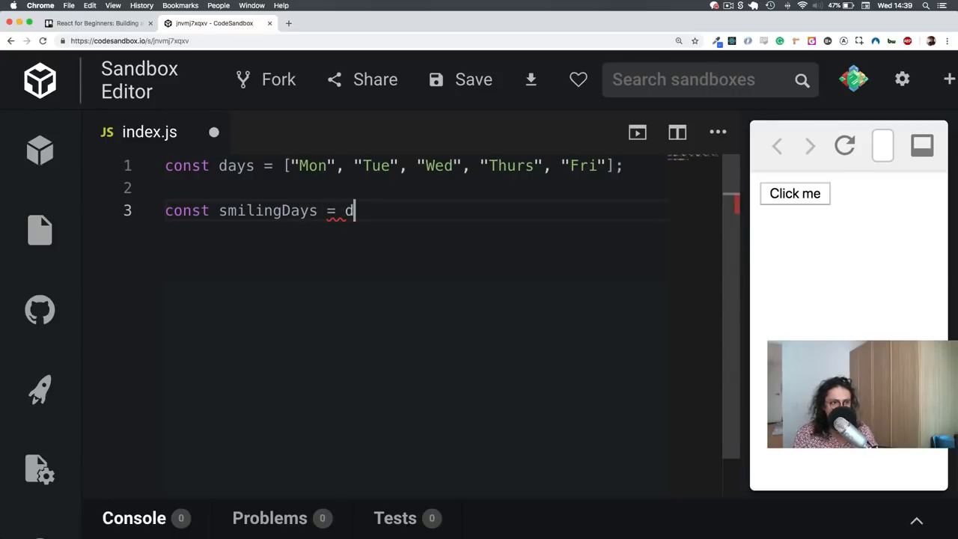
pyautogui.write('ays.')
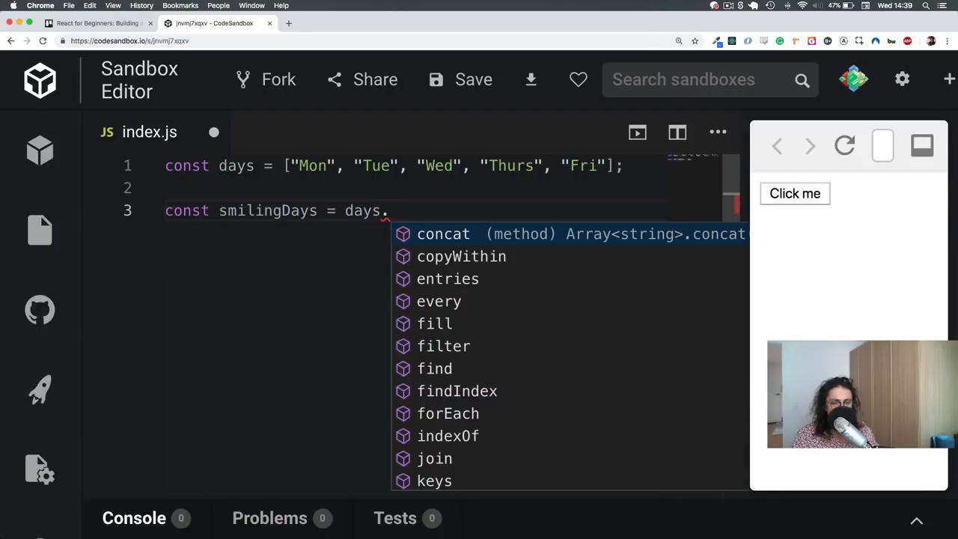
pyautogui.scroll(-3)
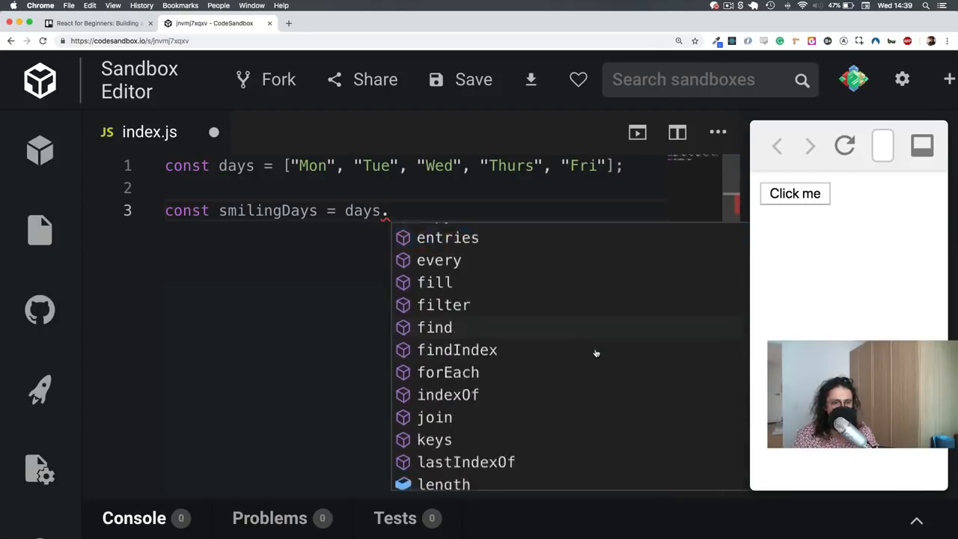
pyautogui.scroll(3)
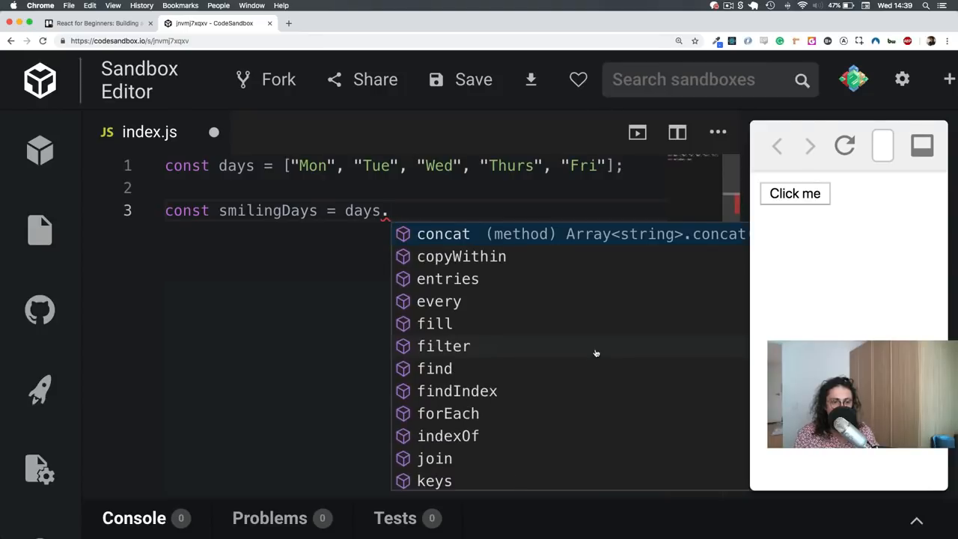
pyautogui.write('map(')
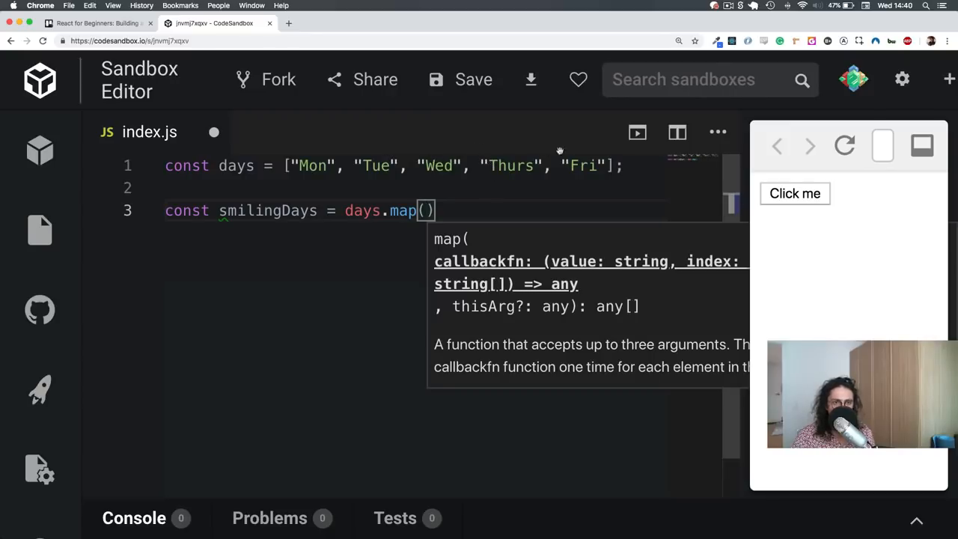
pyautogui.moveTo(581, 177)
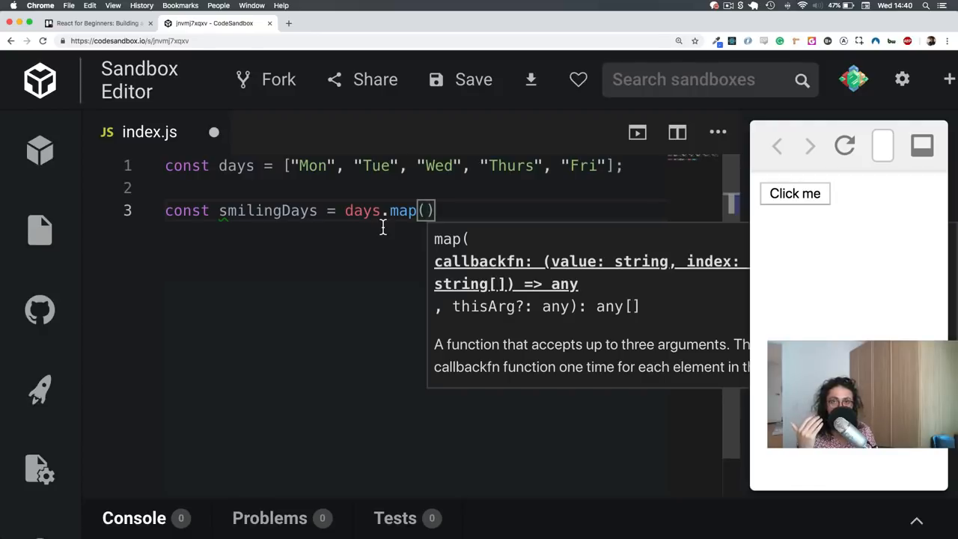
# Dismiss the map hint and start typing a const addSmile helper line, later undone.
pyautogui.click(313, 164)
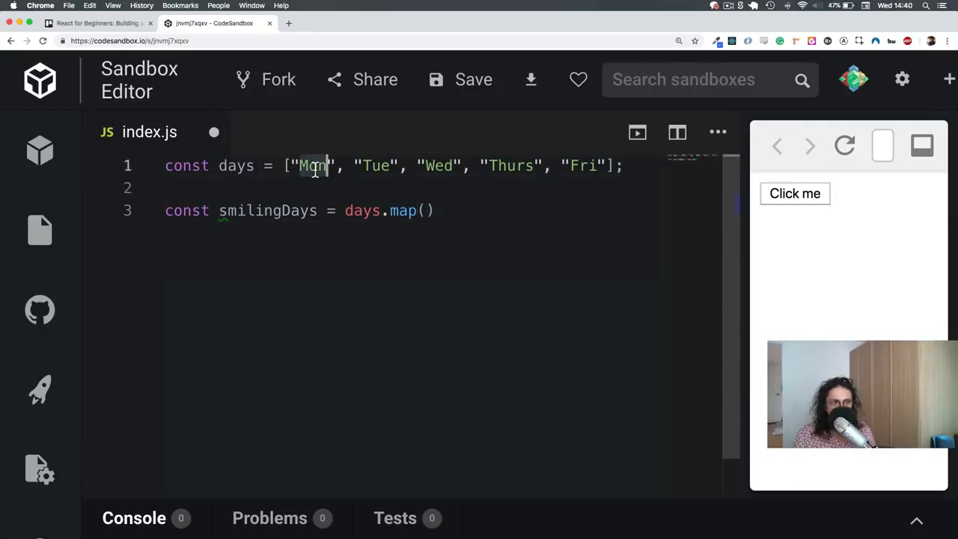
pyautogui.doubleClick(376, 165)
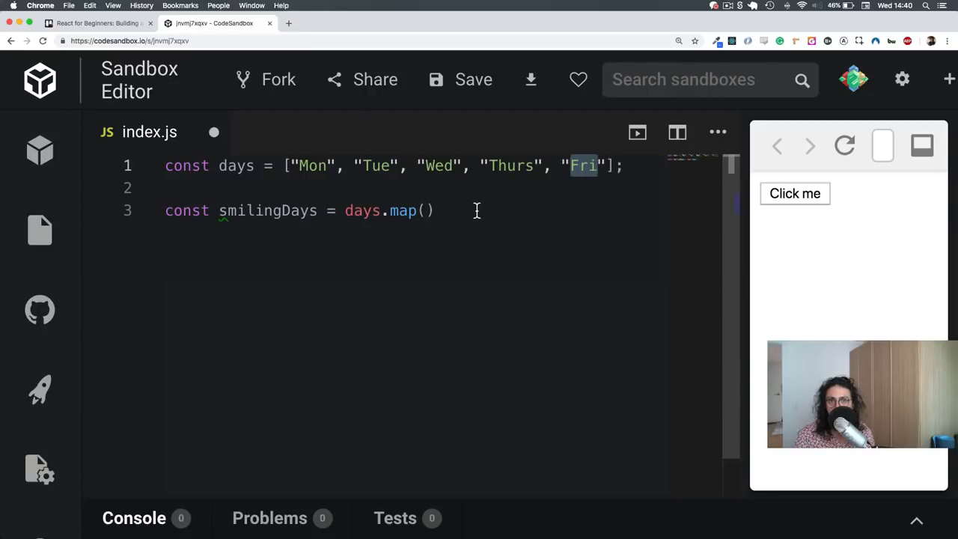
pyautogui.click(425, 210)
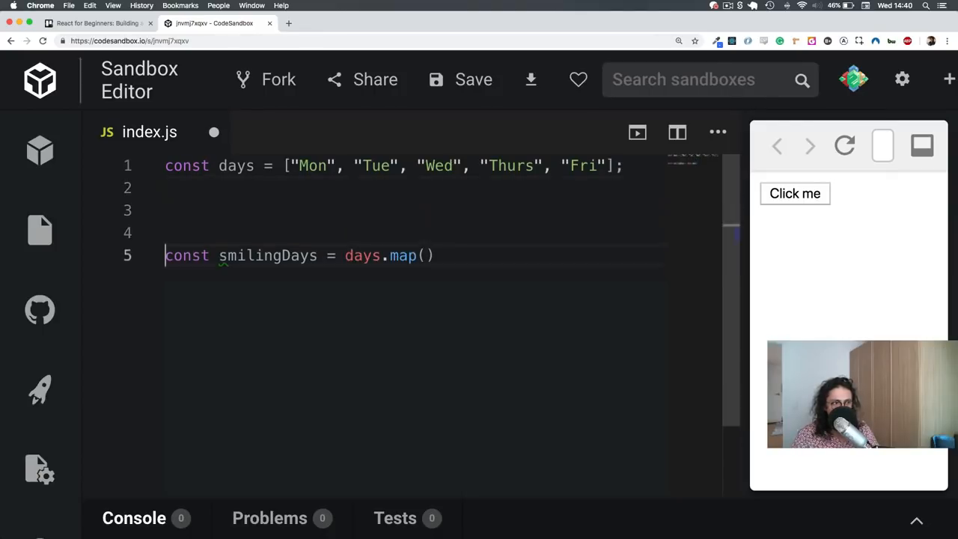
pyautogui.write('const a')
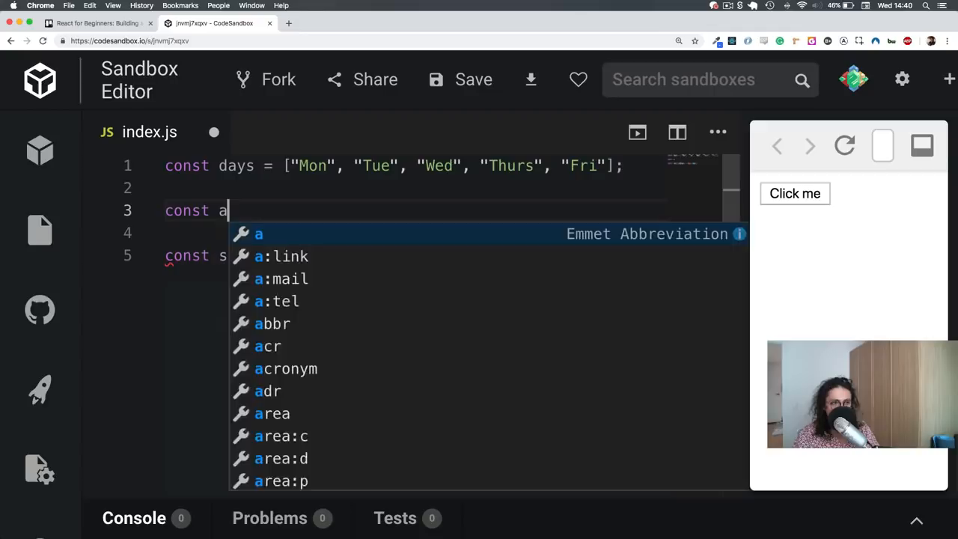
pyautogui.write('ddSmil')
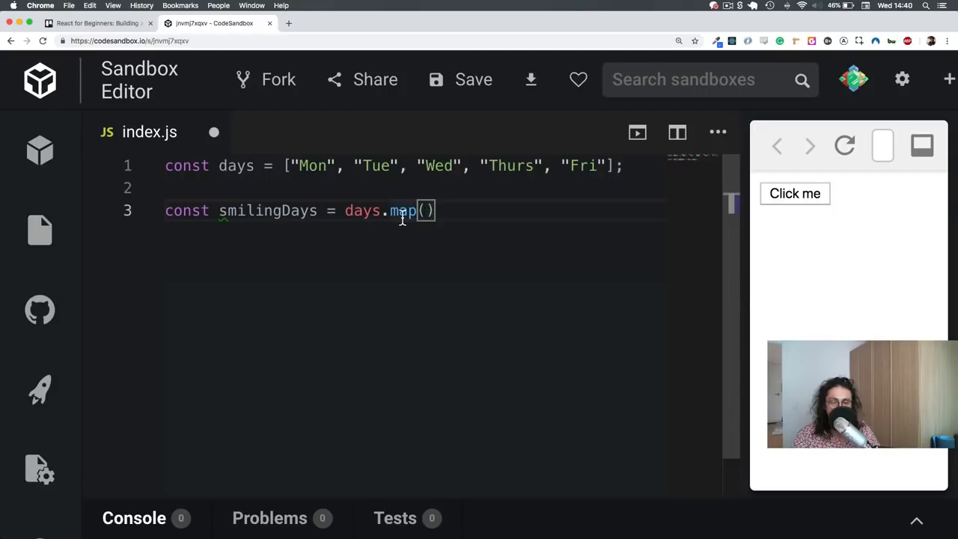
pyautogui.moveTo(363, 209)
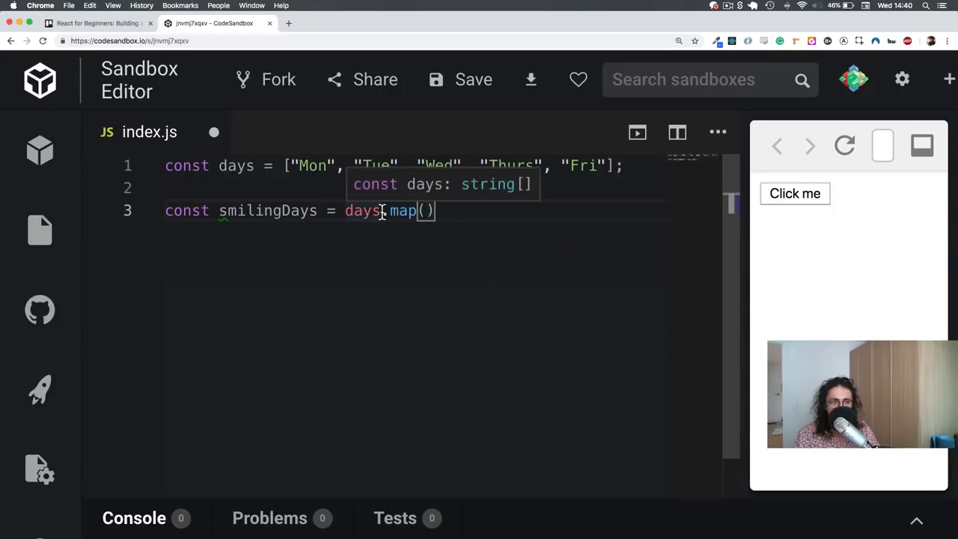
# Fill map() with potato => console.log(potato) and save index.js.
pyautogui.write('potato =')
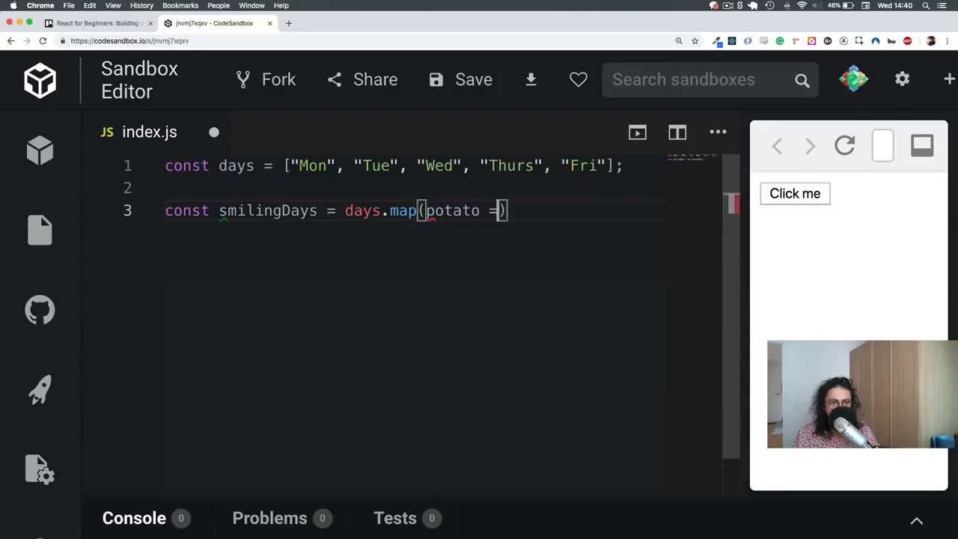
pyautogui.write('> console.log')
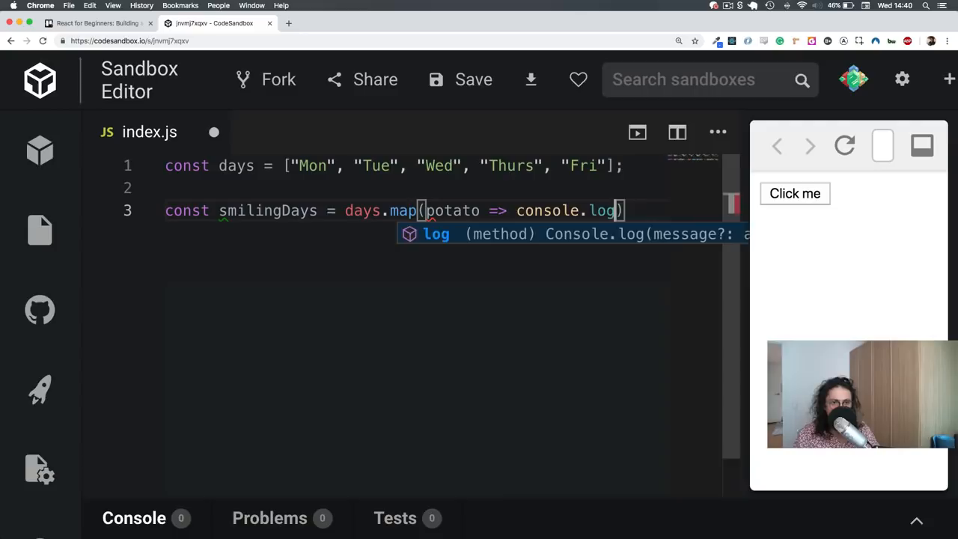
pyautogui.write('potato')
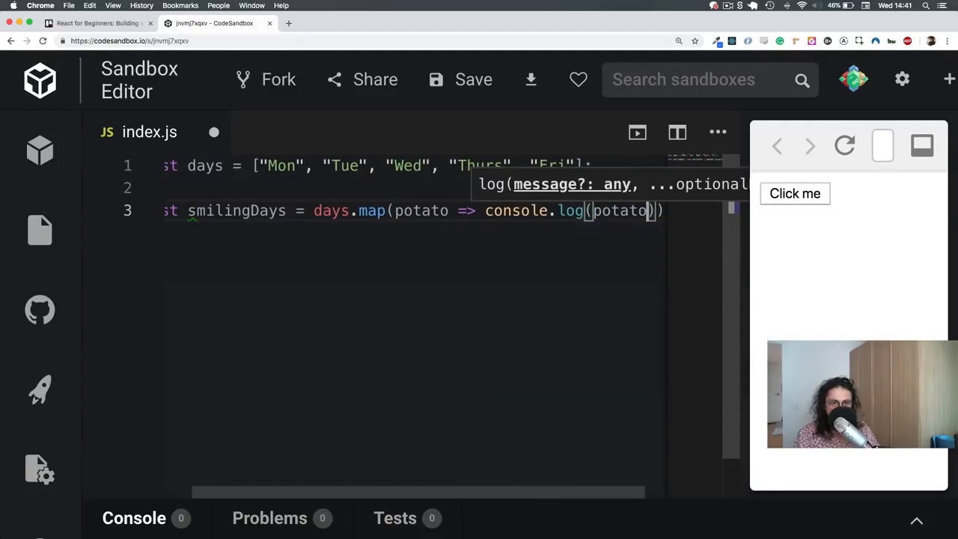
pyautogui.write(');')
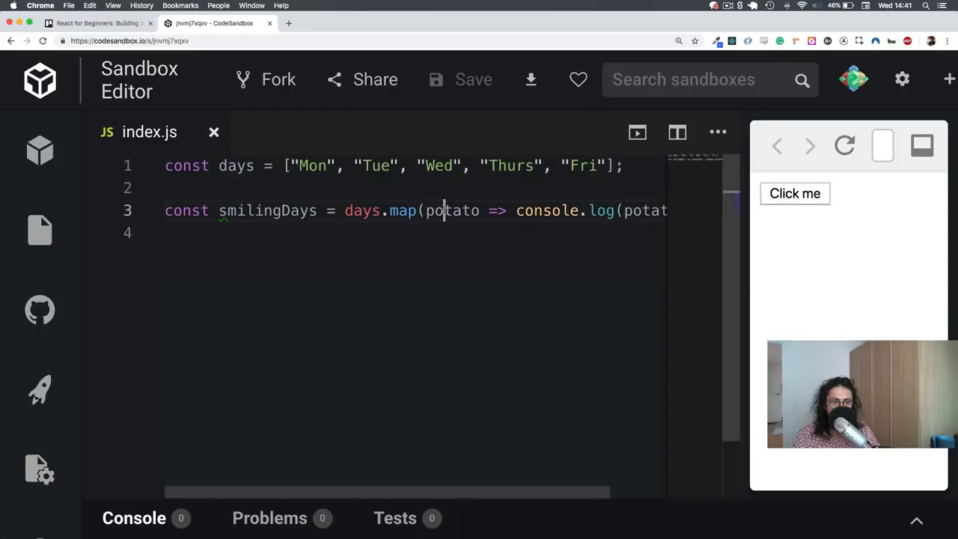
pyautogui.doubleClick(452, 209)
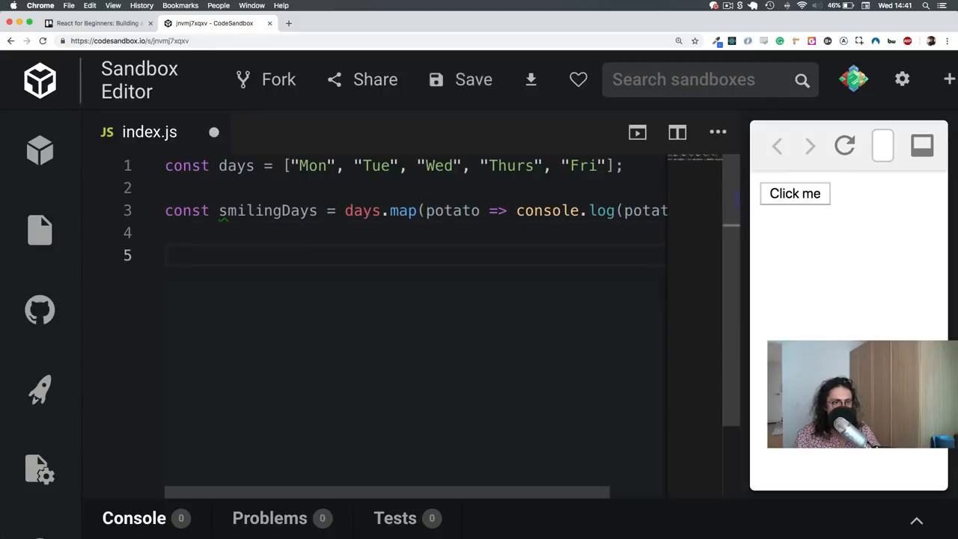
# Show the console listing each day name logged on its own line.
pyautogui.click(844, 146)
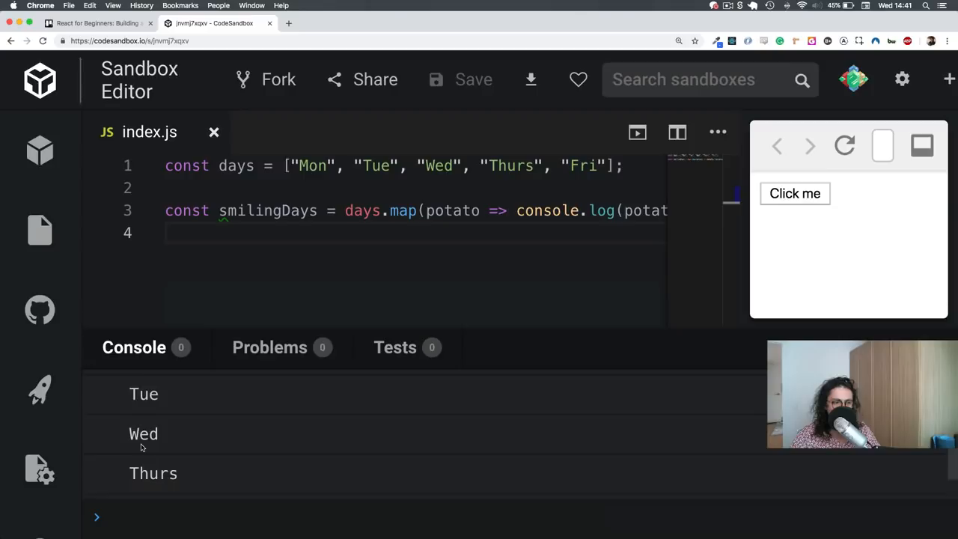
pyautogui.scroll(-3)
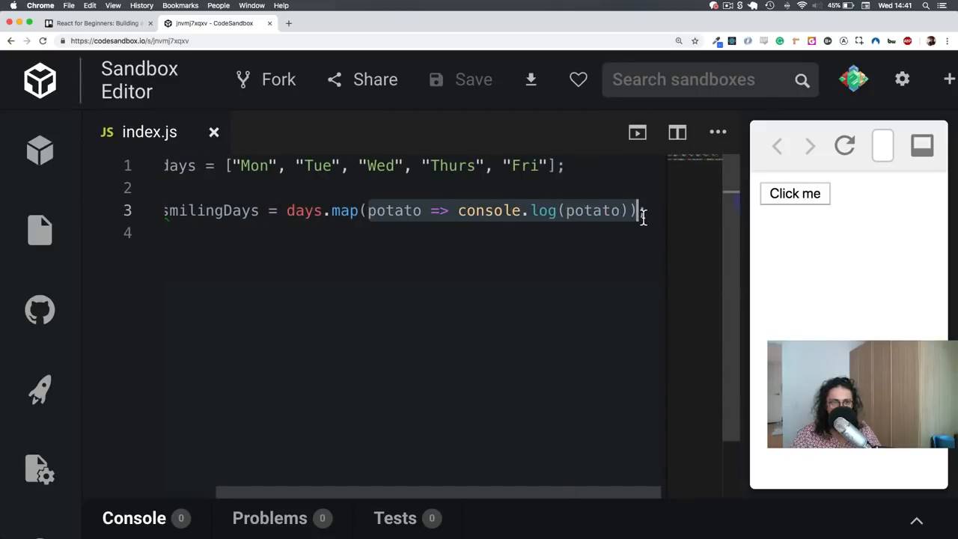
# Add console.log(smilingDays); and view its array of five undefined values in the console.
pyautogui.write('consol.el')
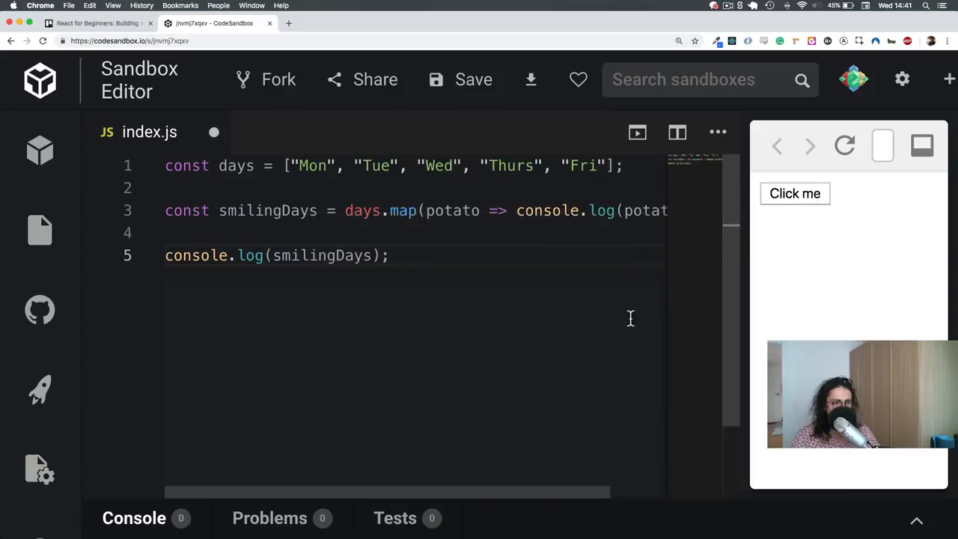
pyautogui.click(135, 518)
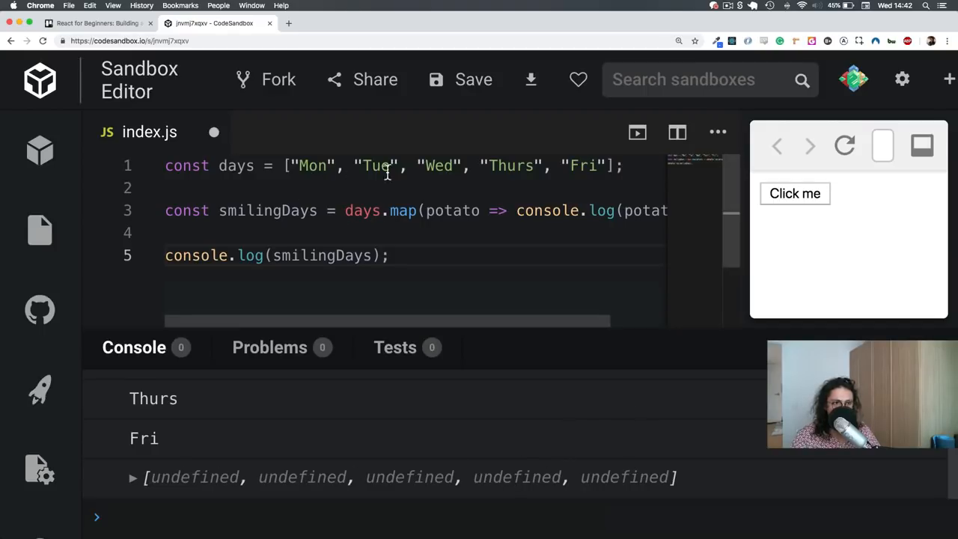
pyautogui.doubleClick(266, 210)
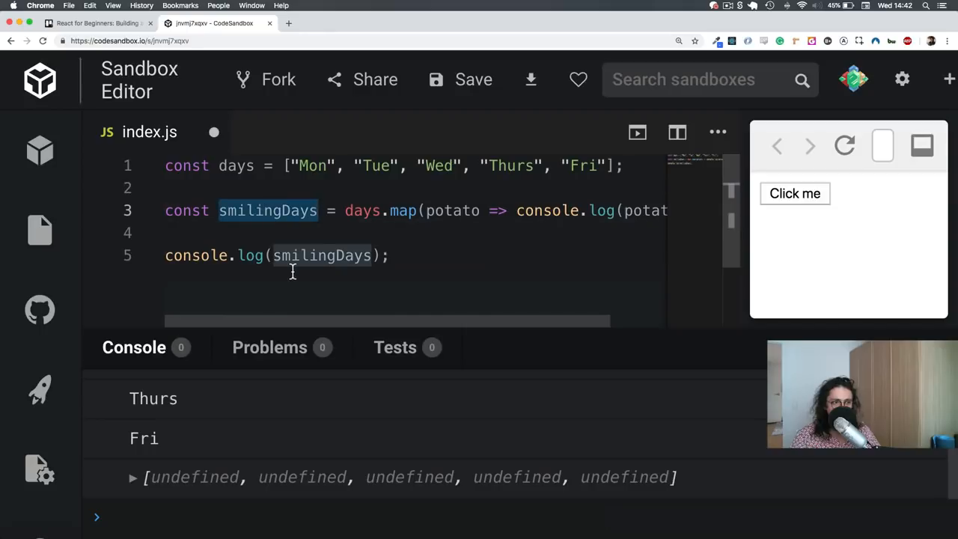
pyautogui.click(662, 209)
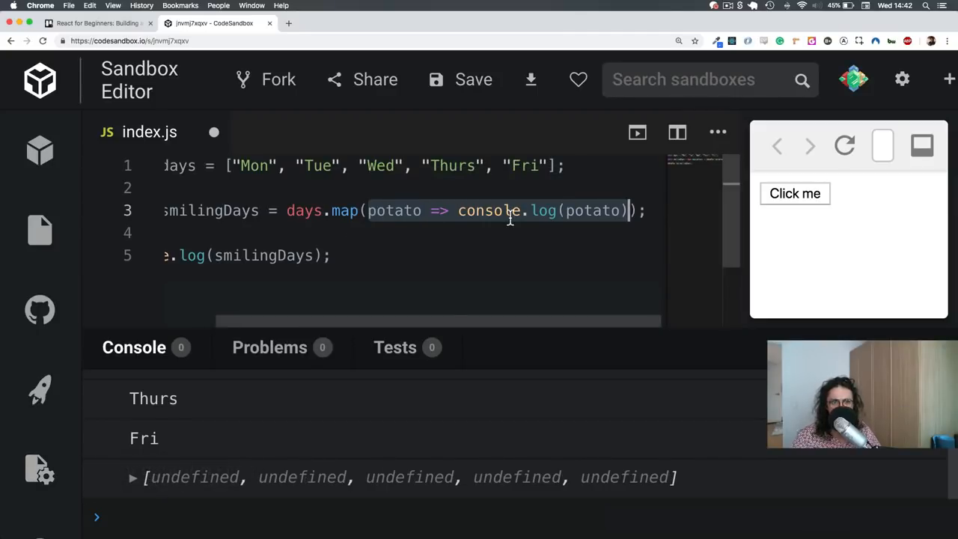
pyautogui.moveTo(188, 479)
pyautogui.write('}')
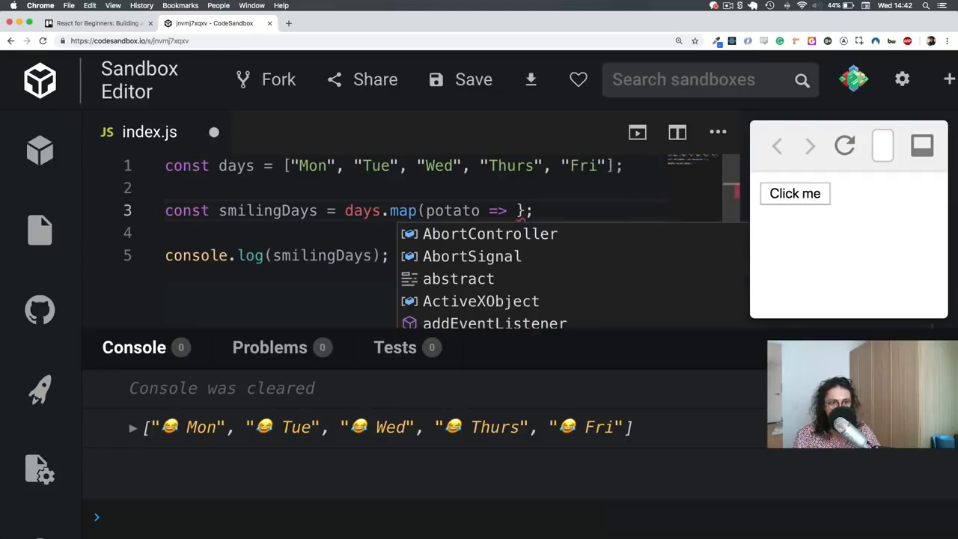
# Return the template `😄 ${potato}` from map and rename the parameter to day.
pyautogui.write('`😄 ${potato}`')
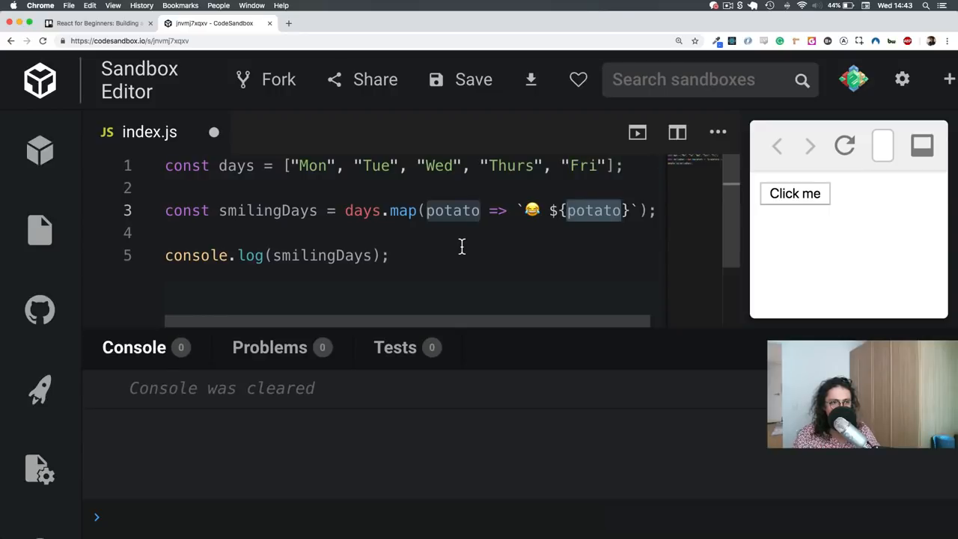
pyautogui.write('day')
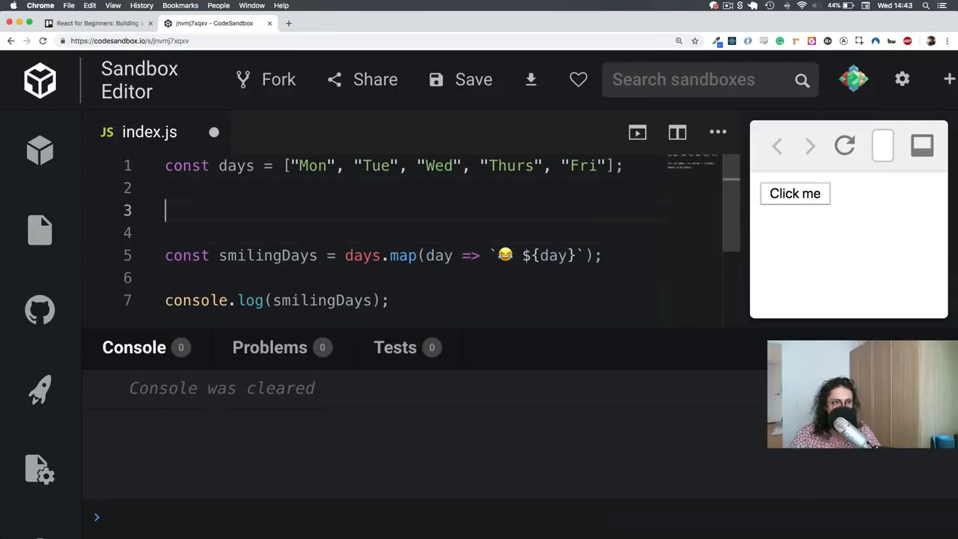
pyautogui.write('const addSm')
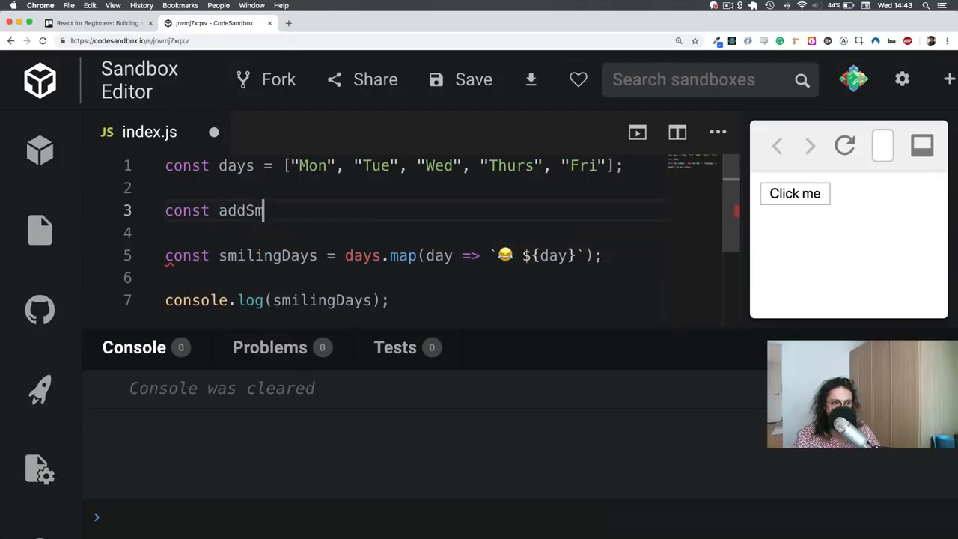
pyautogui.write('ile = ()')
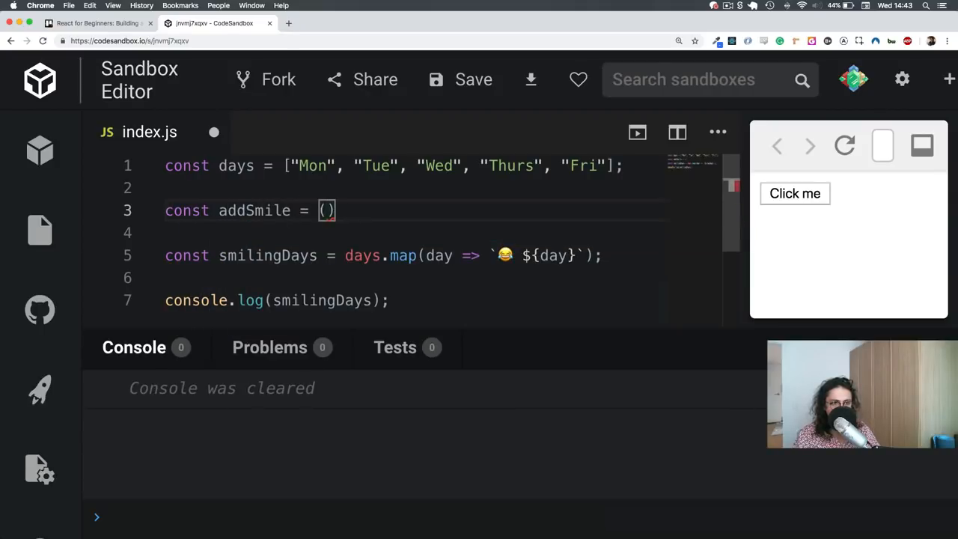
pyautogui.write('day) => `😂 ${day')
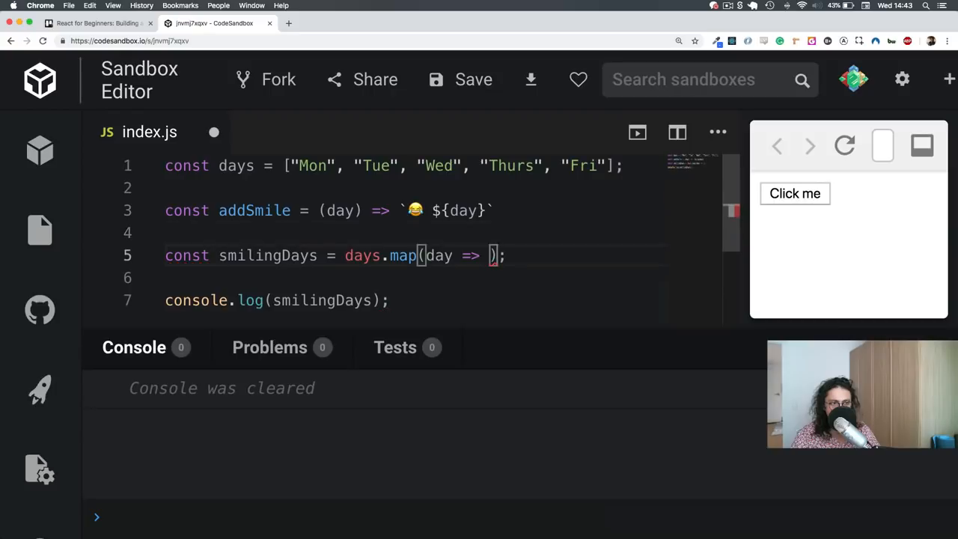
pyautogui.write('addSmile')
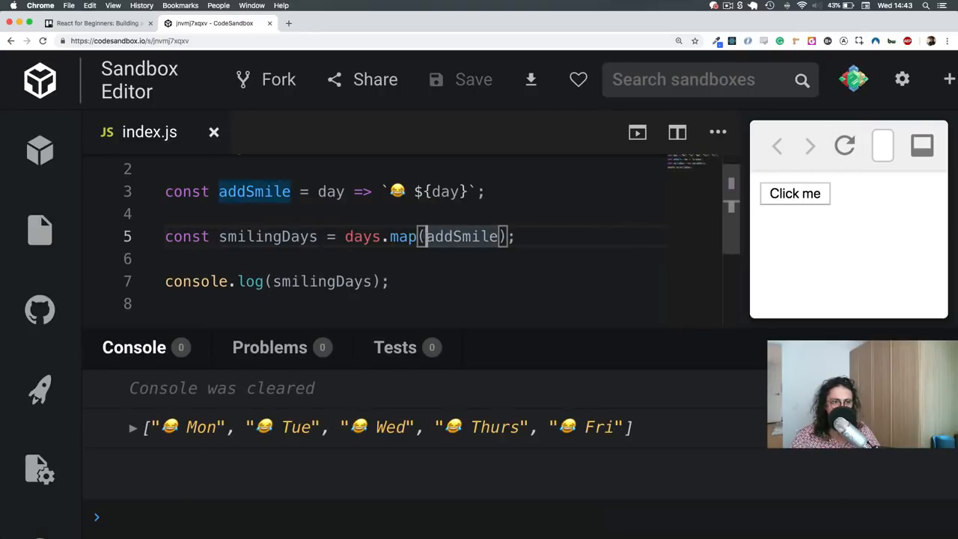
pyautogui.doubleClick(401, 237)
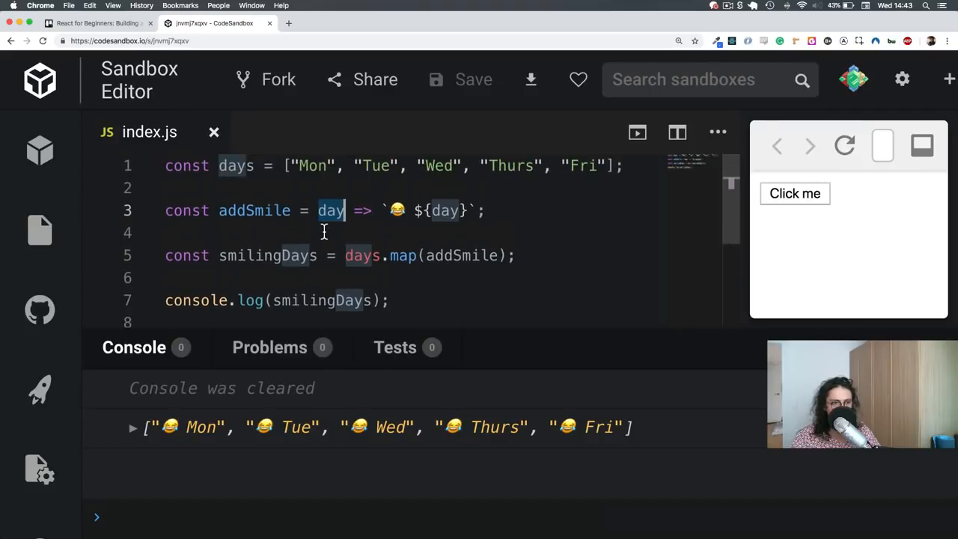
pyautogui.moveTo(437, 230)
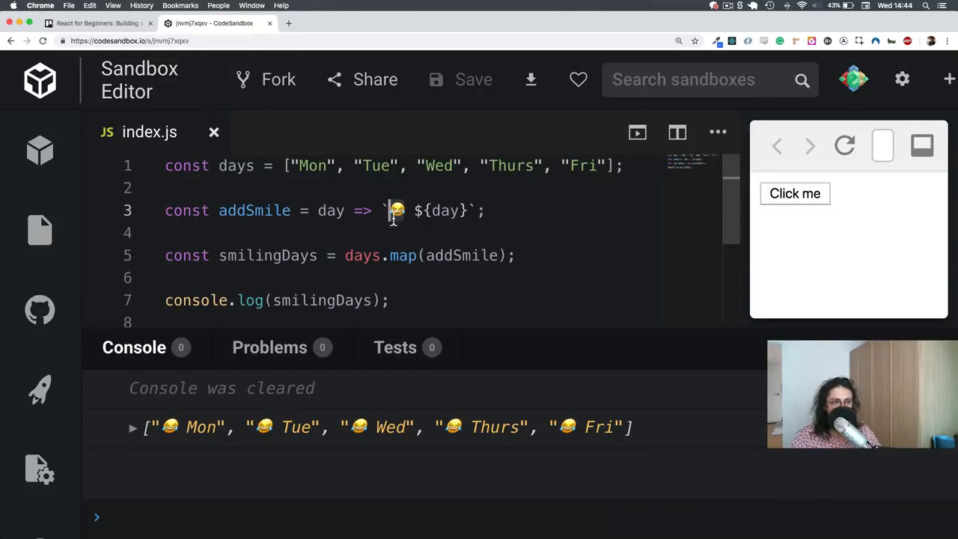
# Inline the callback in days.map() with (day, index) parameters, ready to replace the smiley.
pyautogui.doubleClick(402, 254)
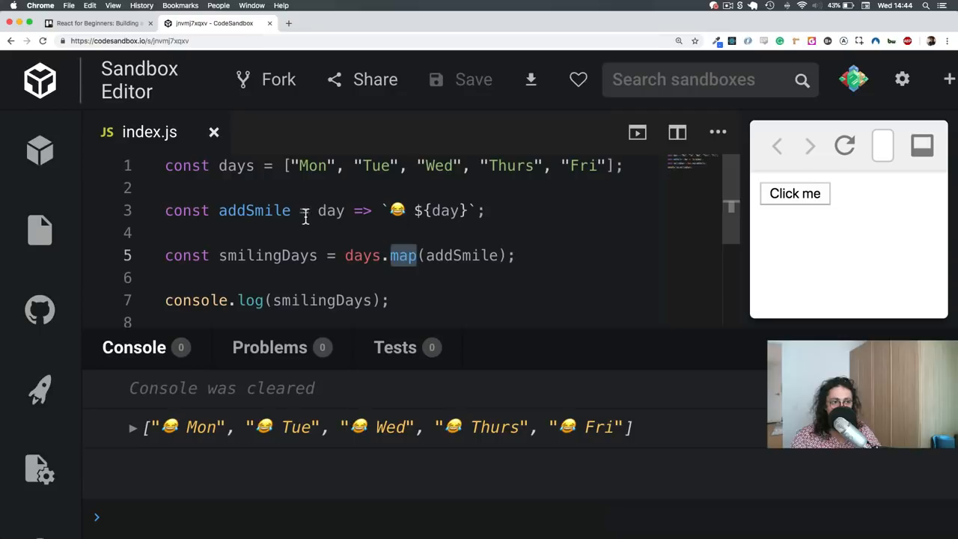
pyautogui.doubleClick(331, 209)
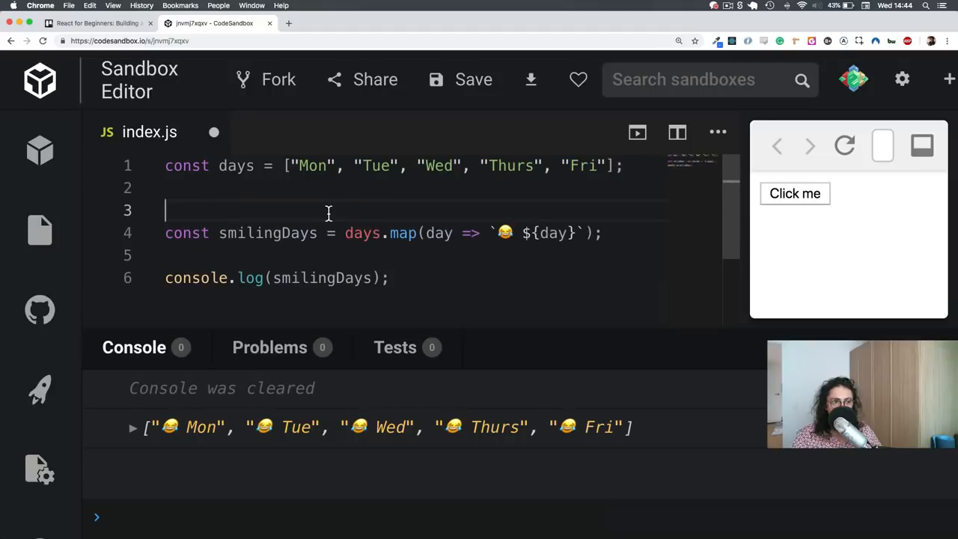
pyautogui.doubleClick(441, 234)
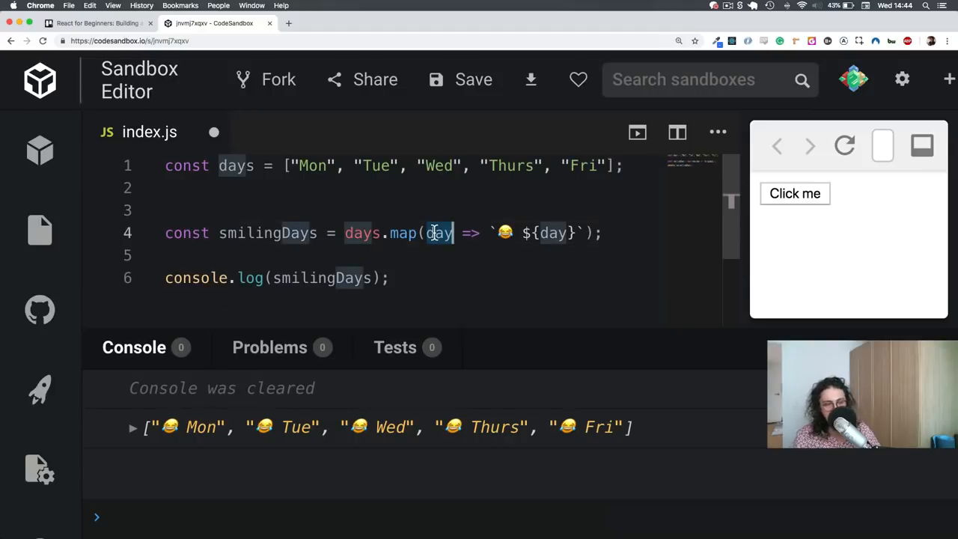
pyautogui.write(', i)')
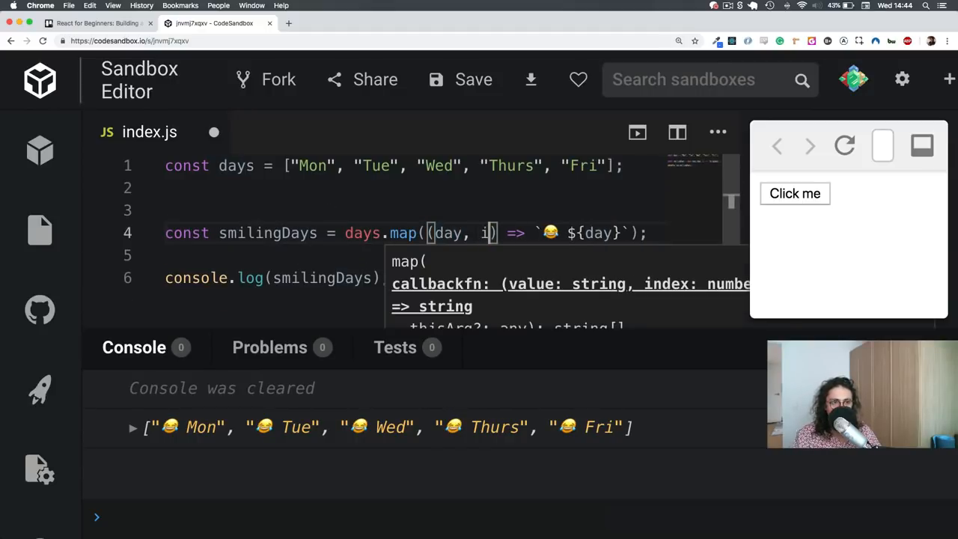
pyautogui.write('ndex')
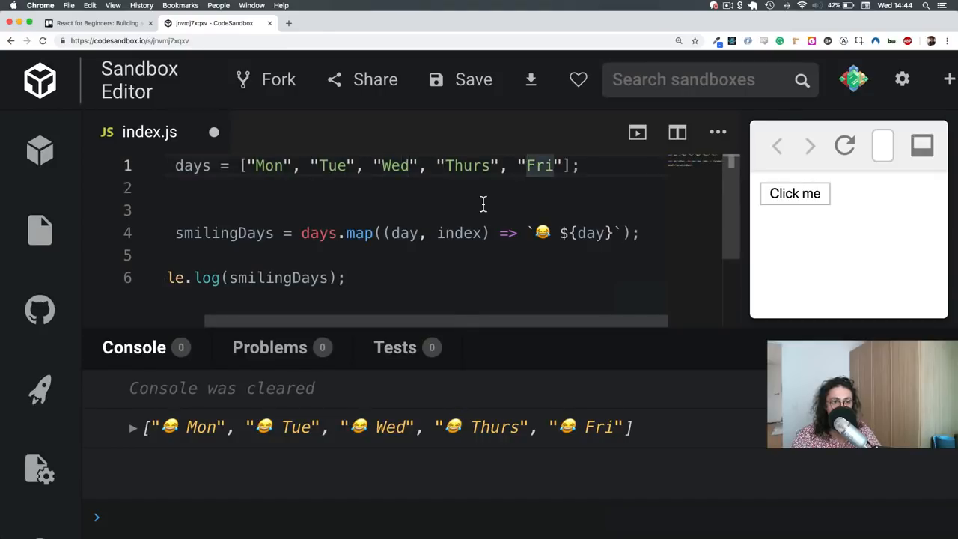
pyautogui.doubleClick(458, 233)
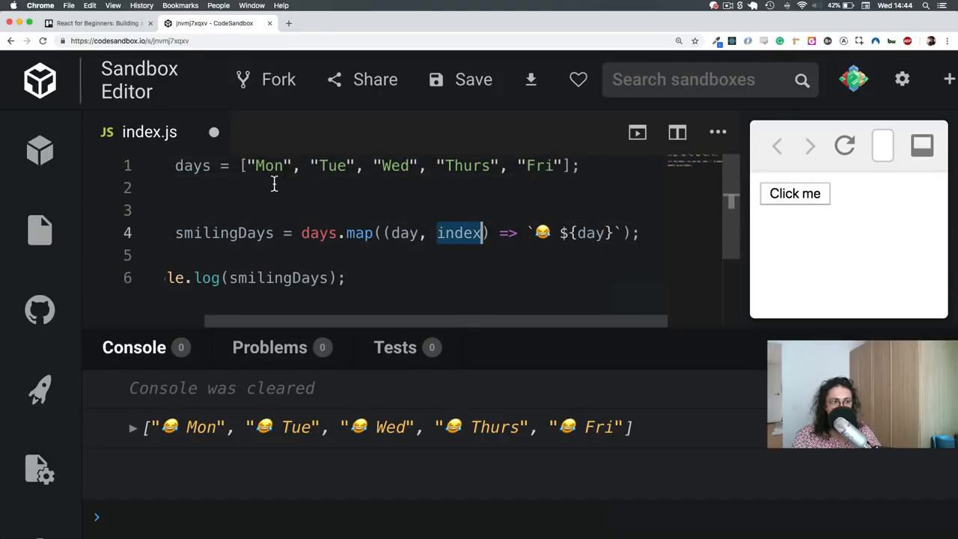
pyautogui.click(553, 233)
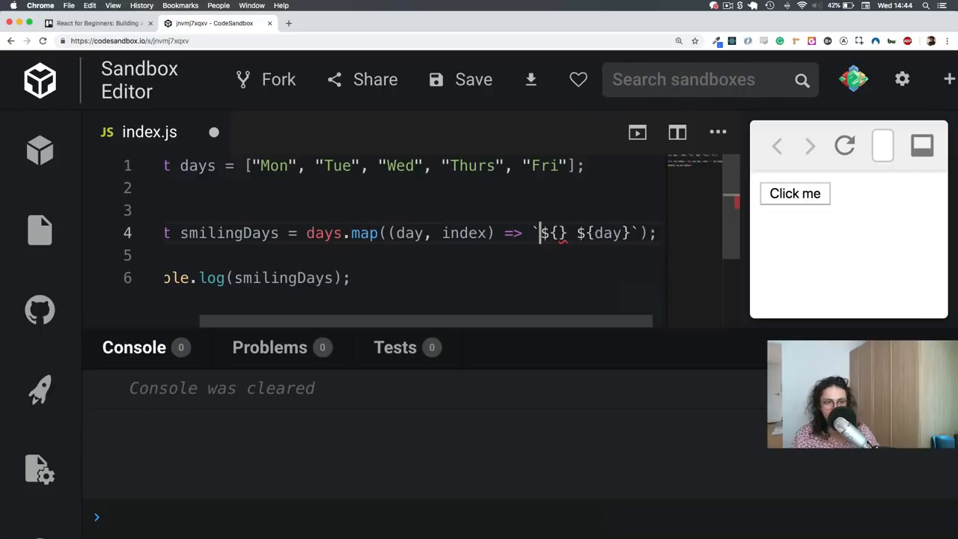
# Change the template to `#${index + 1} ${day}` so the console lists "#1 Mon" to "#5 Fri".
pyautogui.write('#')
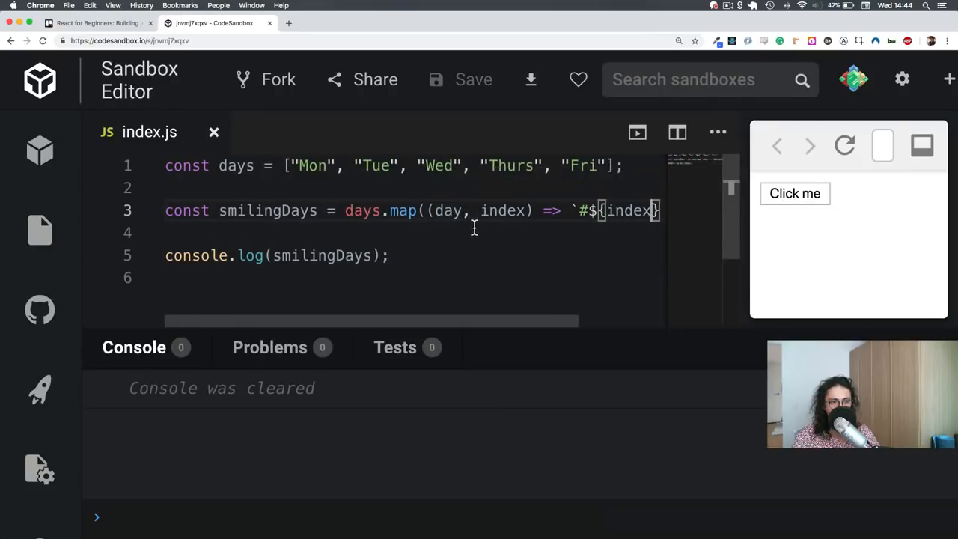
pyautogui.click(844, 146)
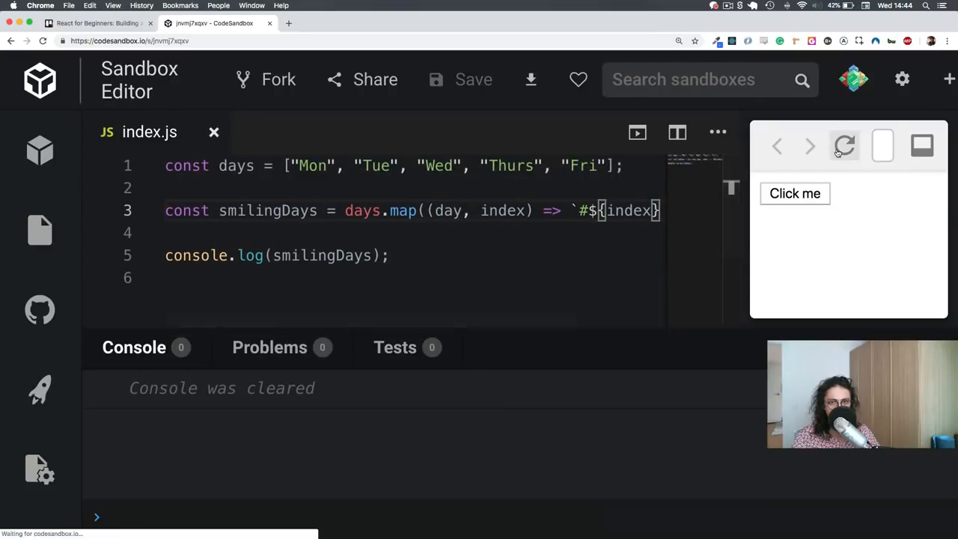
pyautogui.click(844, 145)
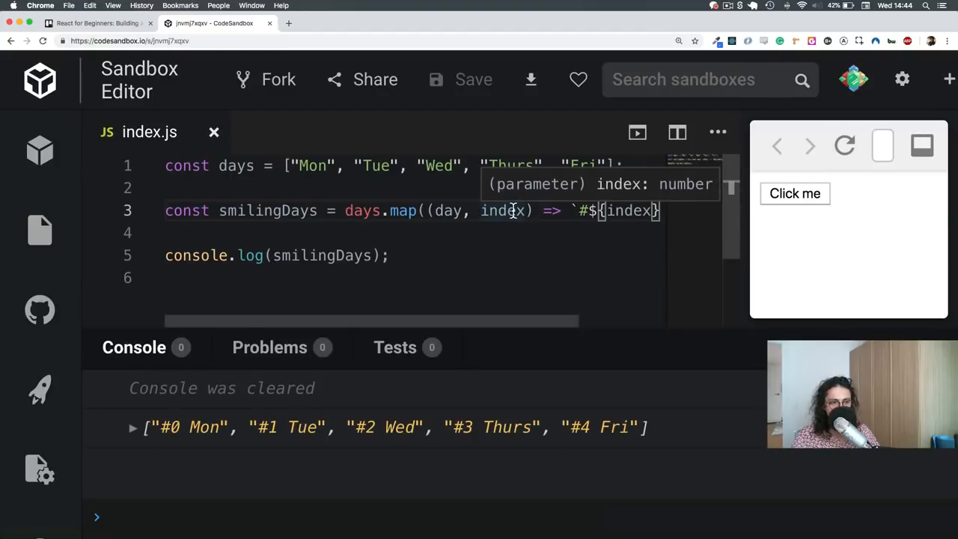
pyautogui.moveTo(456, 440)
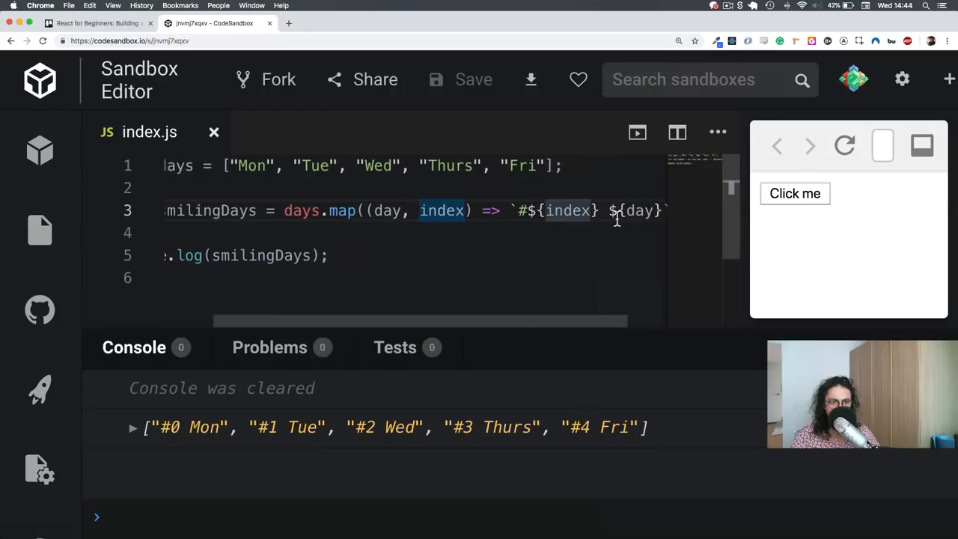
pyautogui.write('+ 1')
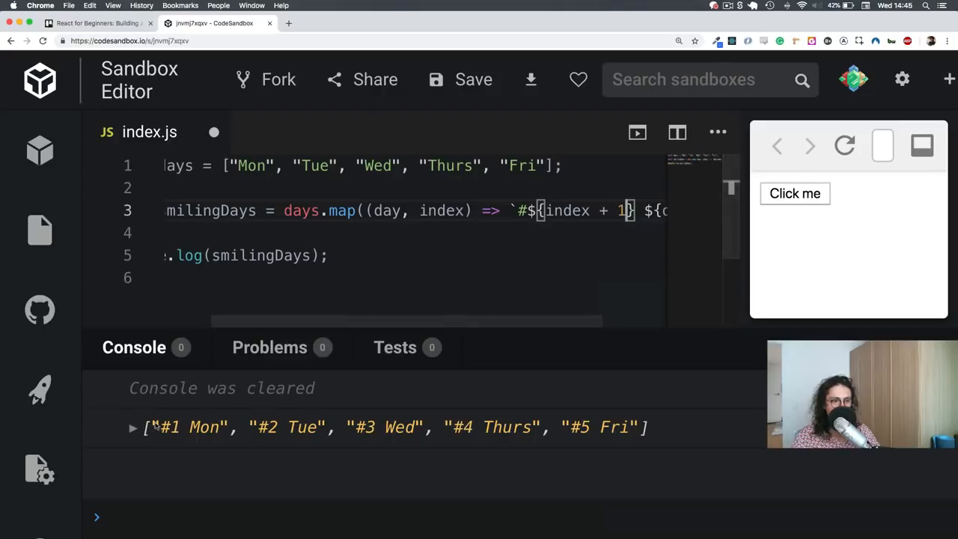
pyautogui.moveTo(397, 323)
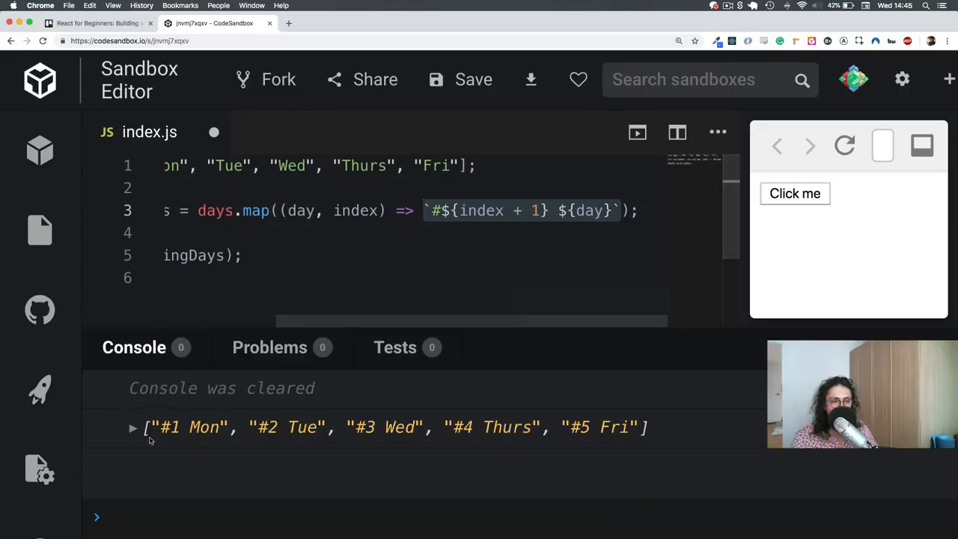
pyautogui.hscroll(-3)
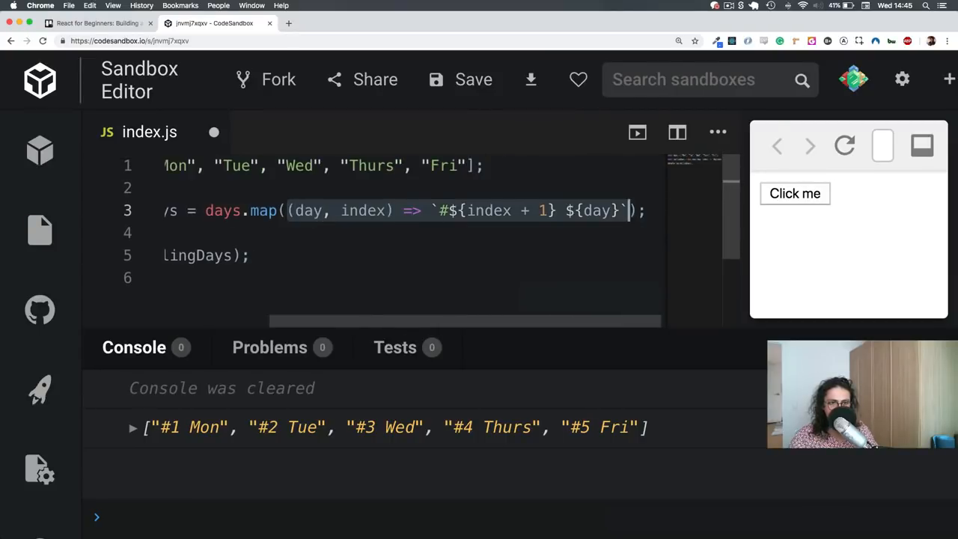
# Declare const addNumber = (day, index) => `#${index + 1} ${day}` and pass it to days.map.
pyautogui.write('c')
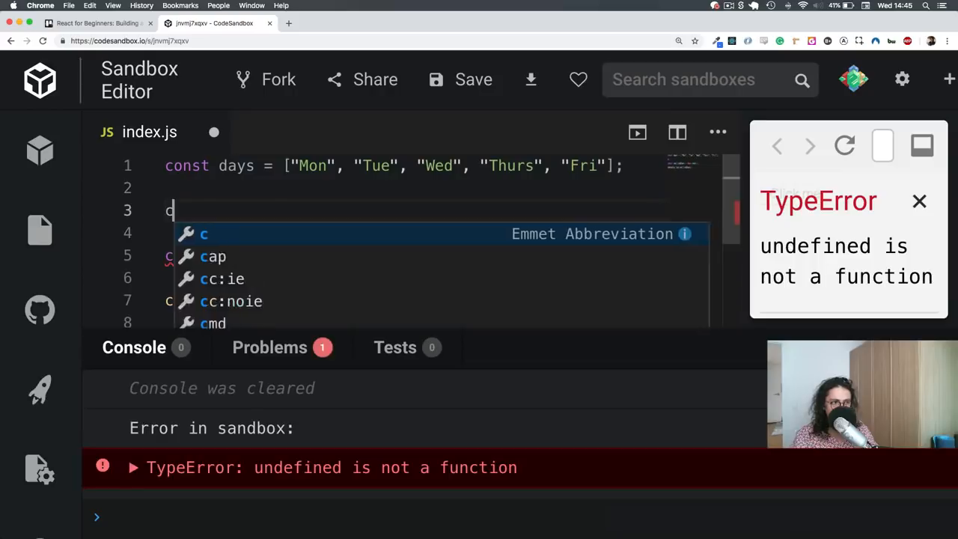
pyautogui.write('onst addNumber = (day, index) => `#${index + 1} ${day')
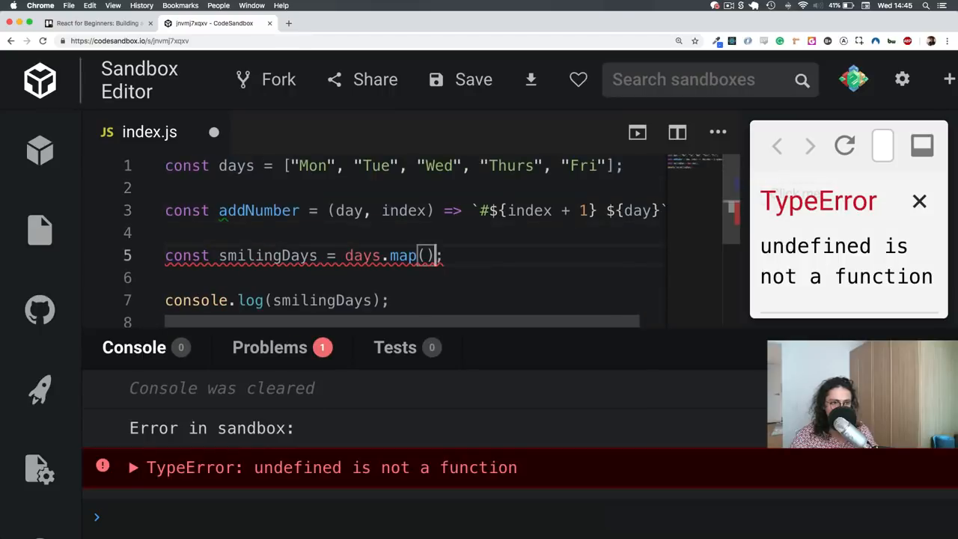
pyautogui.write('addNumber')
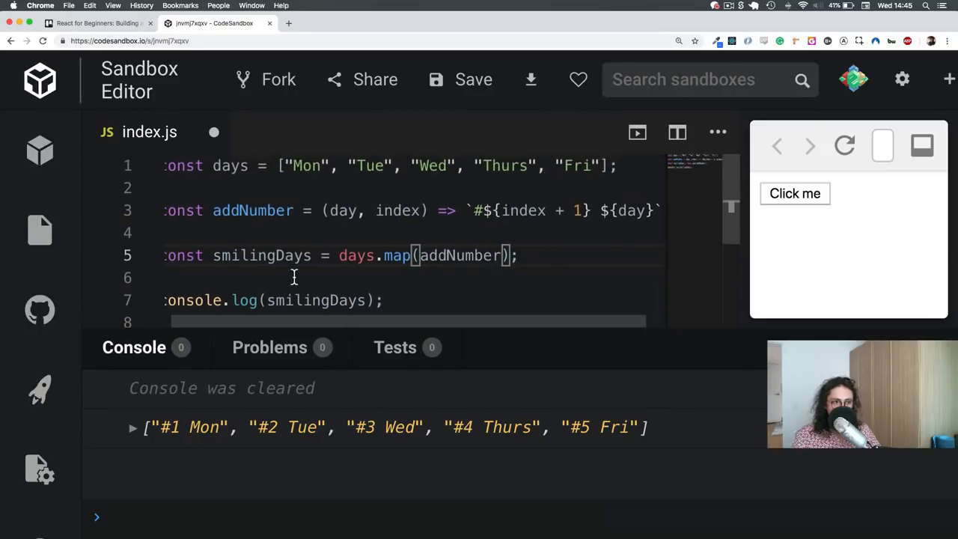
pyautogui.moveTo(363, 255)
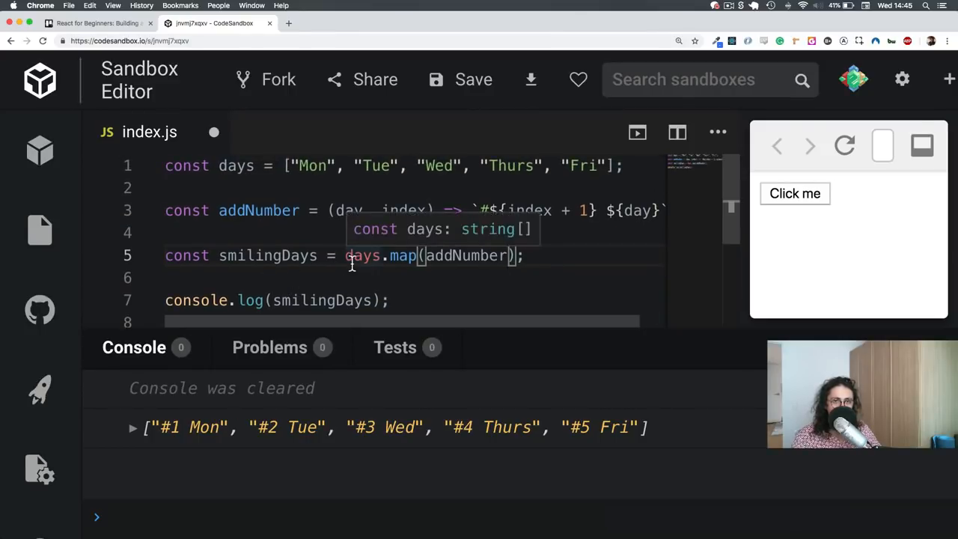